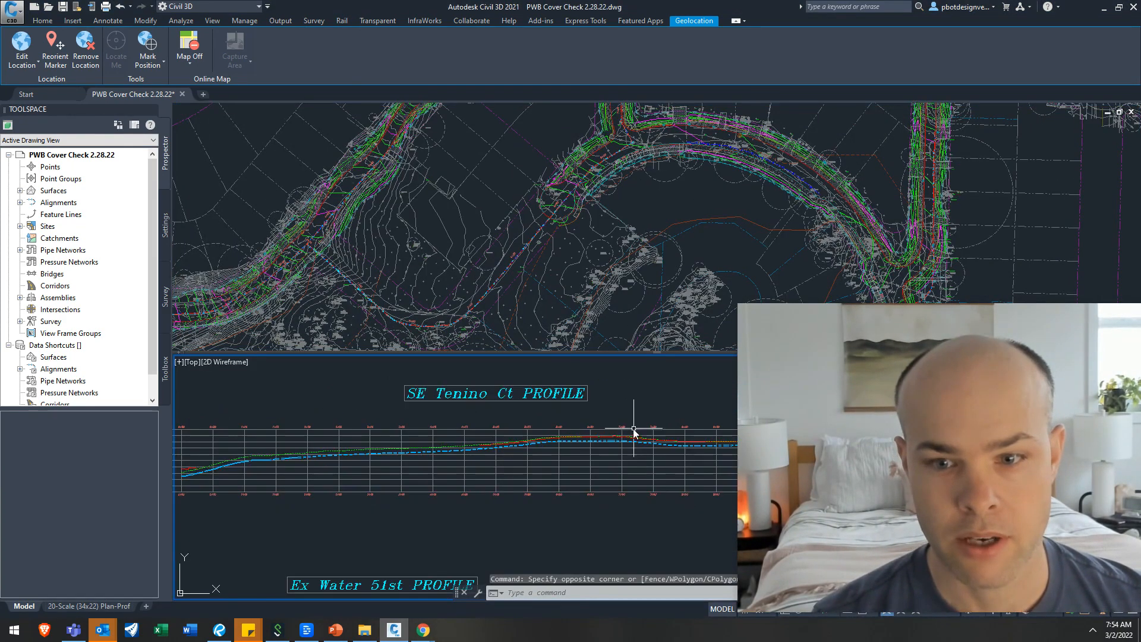
mouse_move(469, 448)
text(DIST)
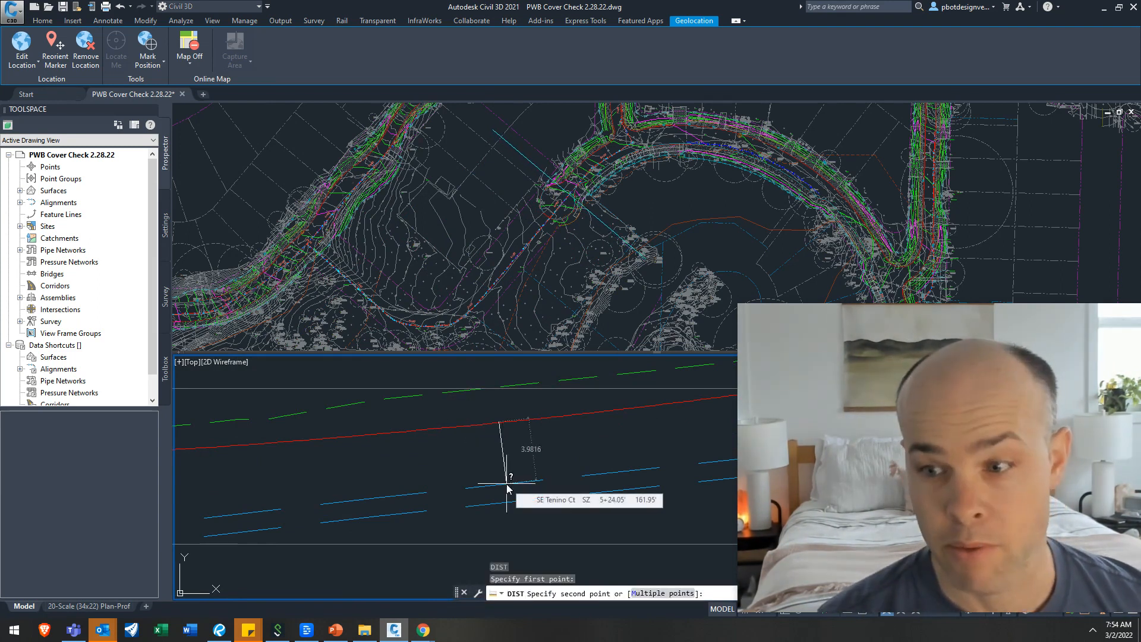
End the DIST measurement after reading about 3.98 of cover over the water pipe.
key(Escape)
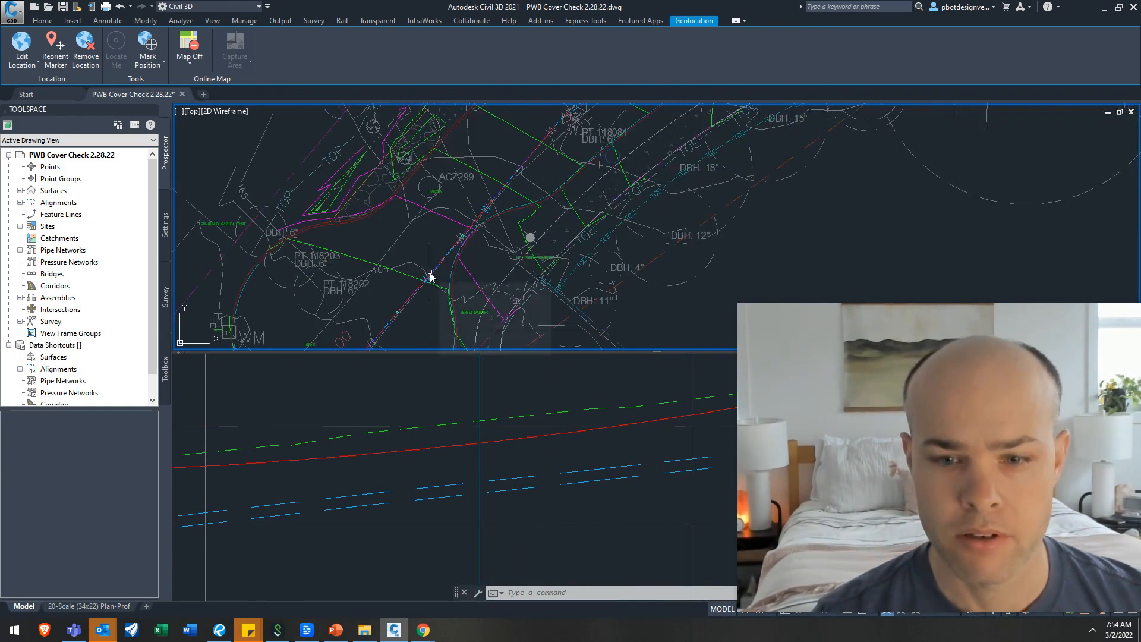
mouse_move(484, 255)
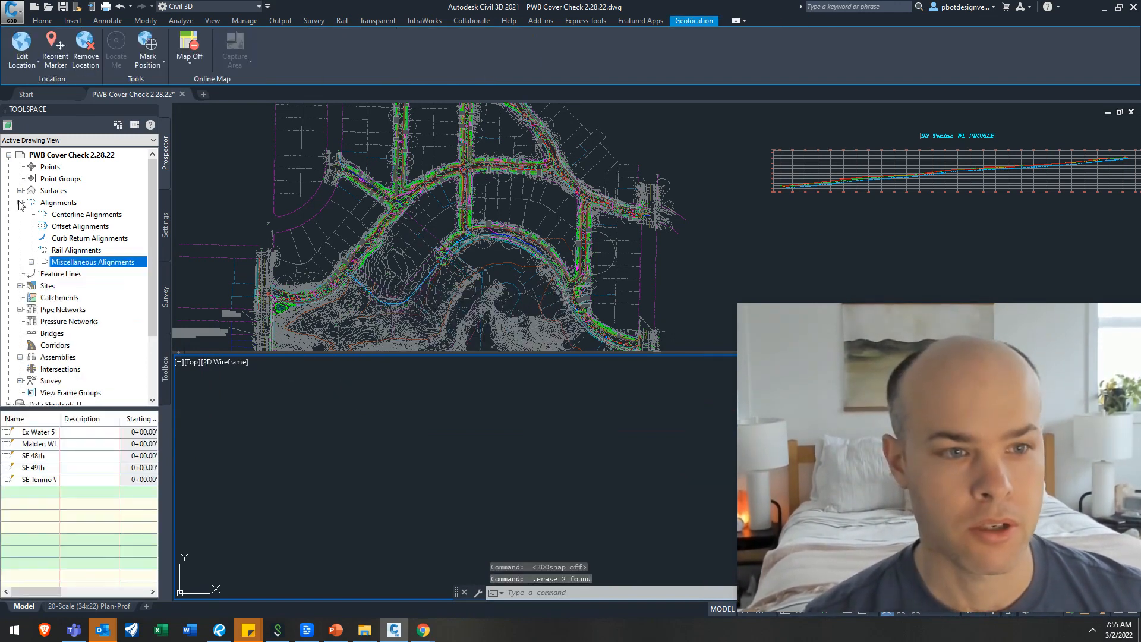
Delete the Ex Water SE Tenino Ct network from Prospector's Pipe Networks list and confirm.
click(20, 202)
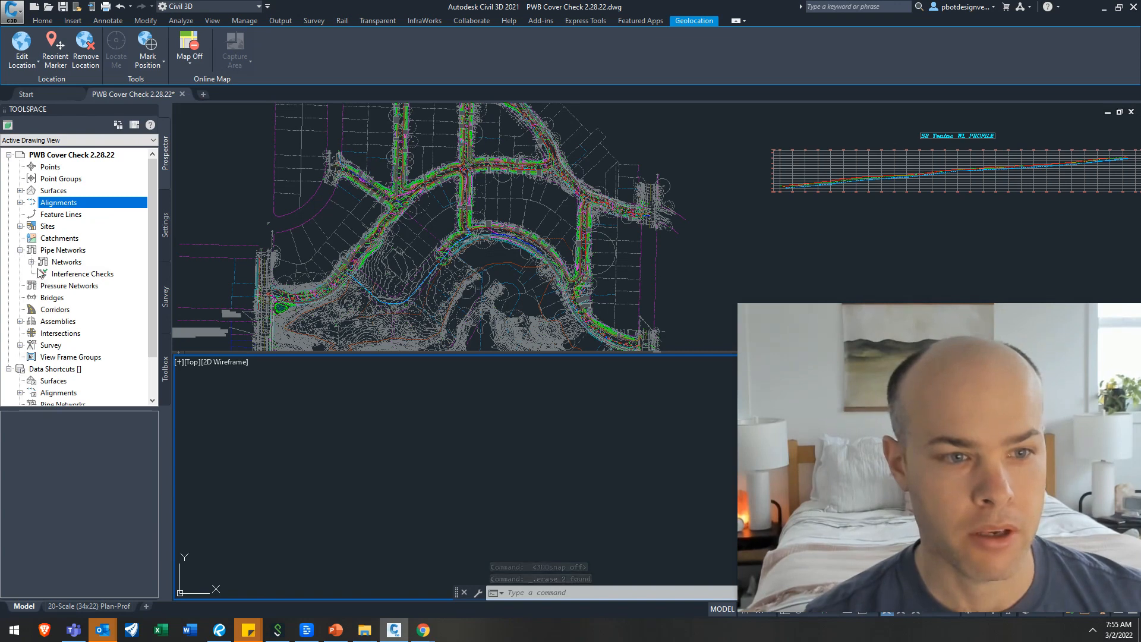
right_click(87, 285)
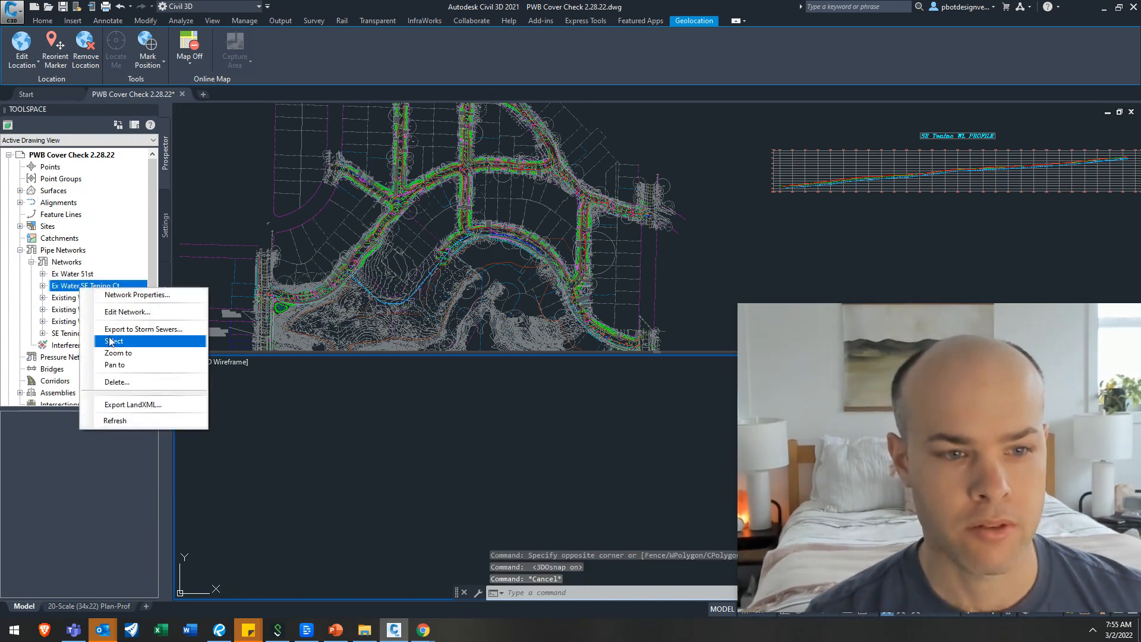
mouse_move(118, 353)
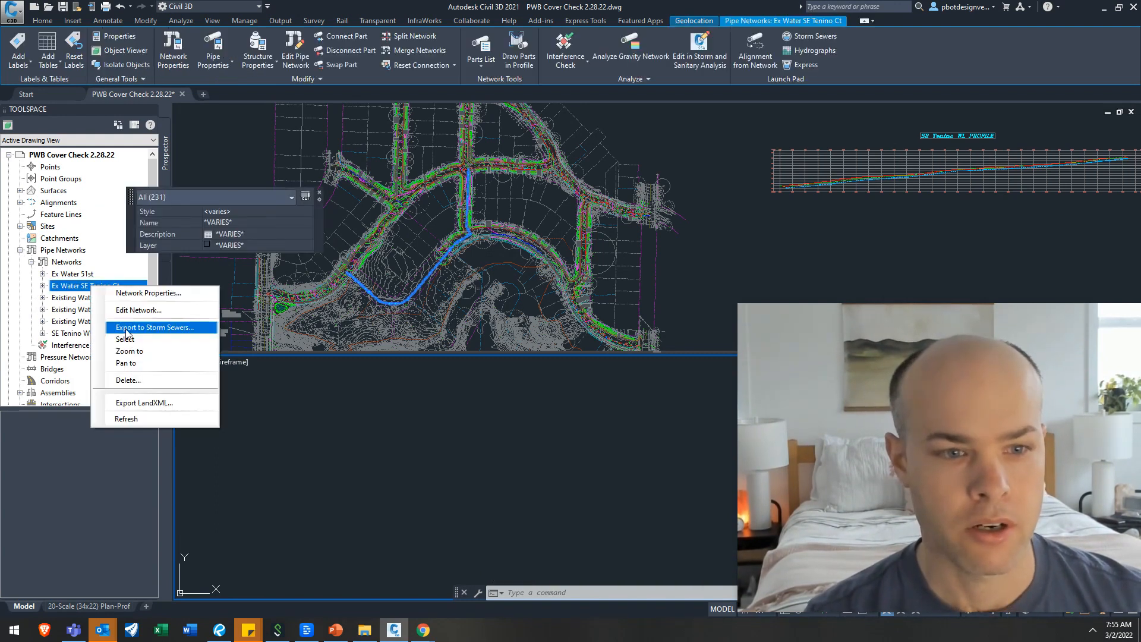
click(127, 381)
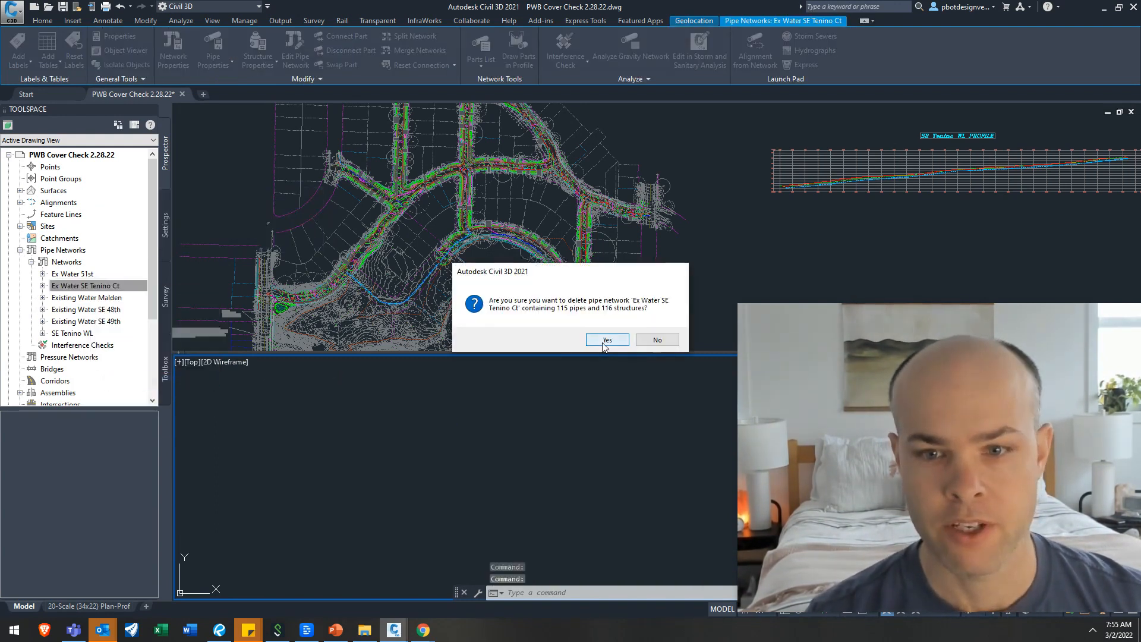
click(607, 340)
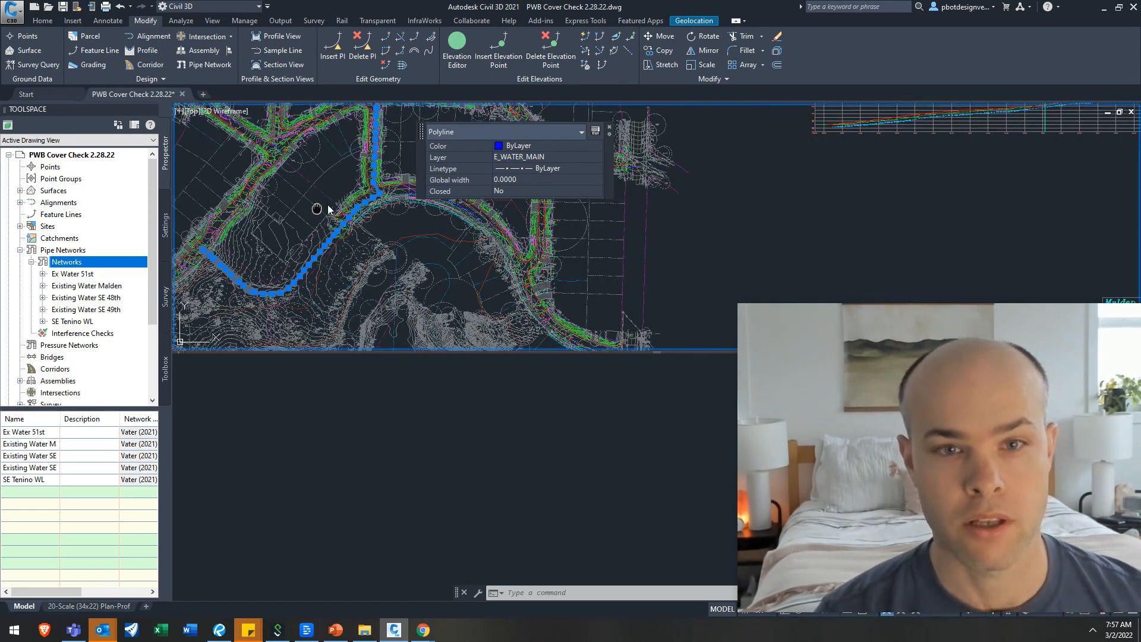
Switch to the View ribbon to zoom along the remaining E_WATER_MAIN polyline.
click(211, 20)
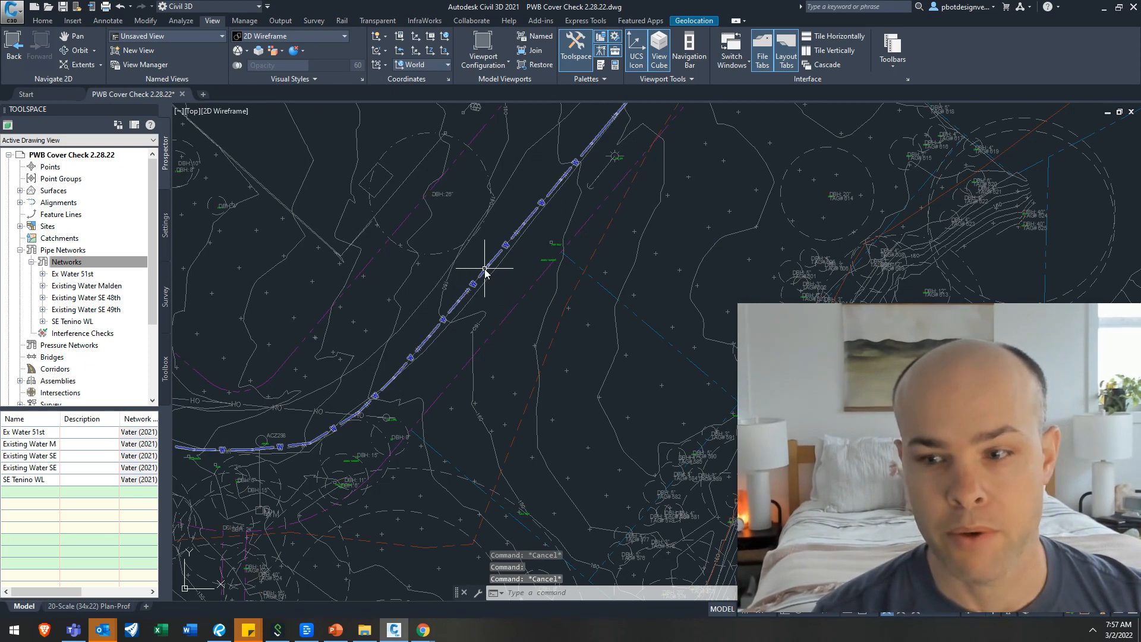
Assign the water main polyline elevations from the EG surface with intermediate grade breaks inserted.
click(485, 273)
text(FEATUR)
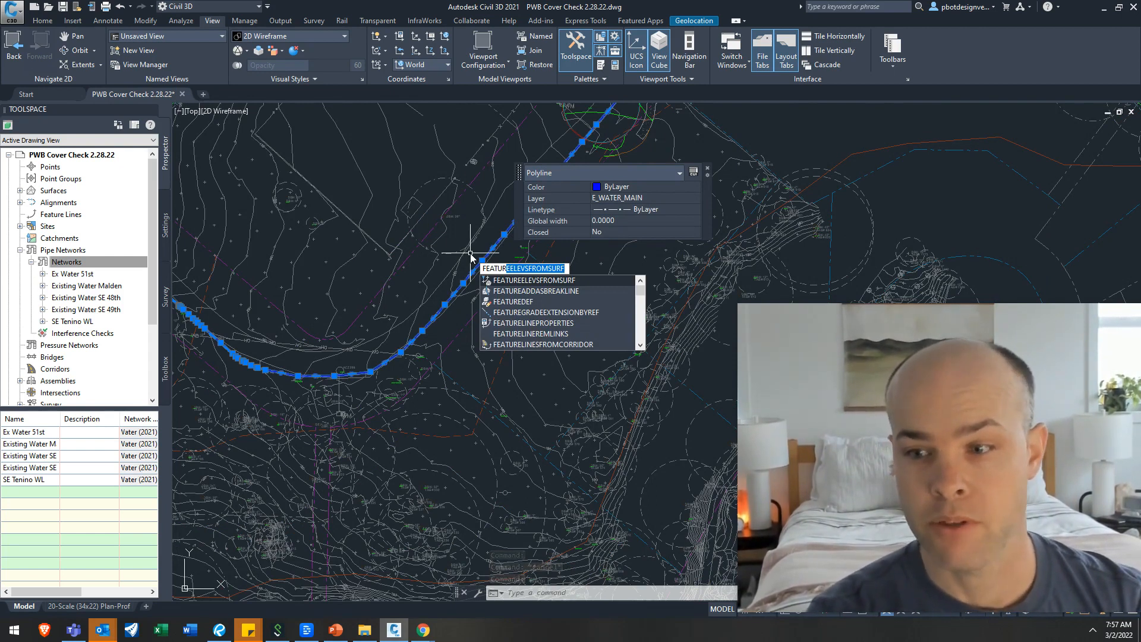
click(533, 280)
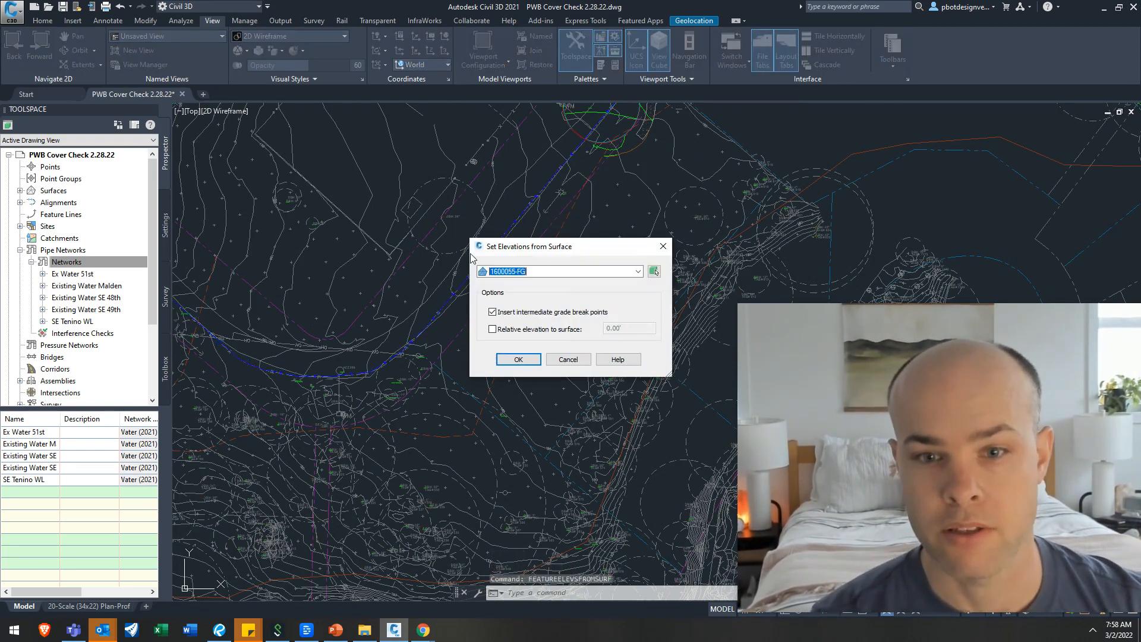
click(638, 271)
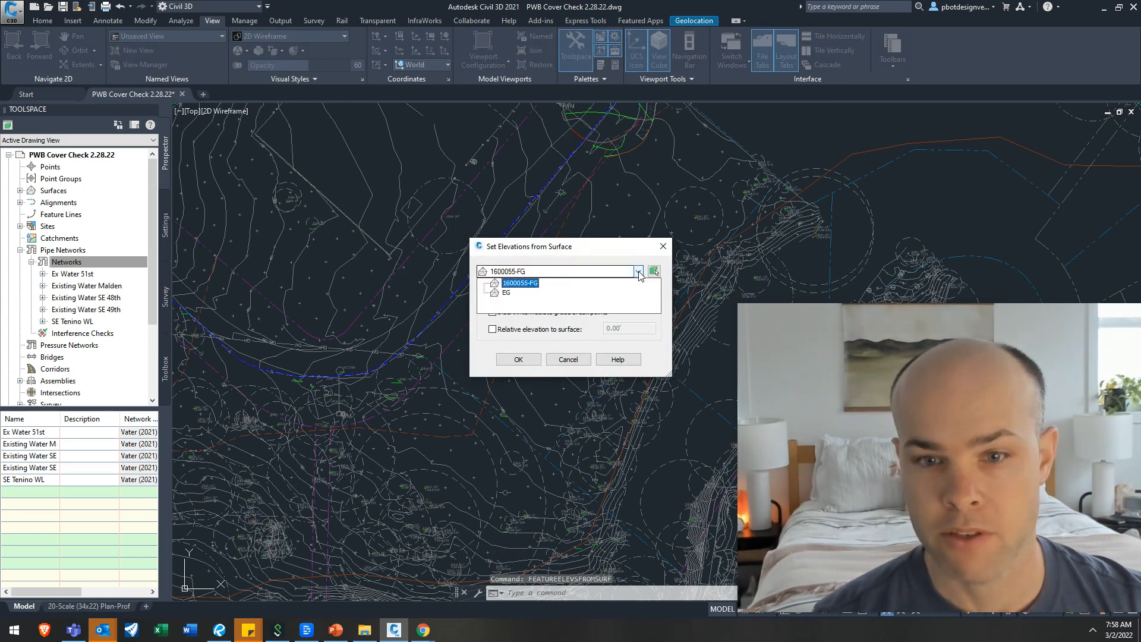
click(506, 292)
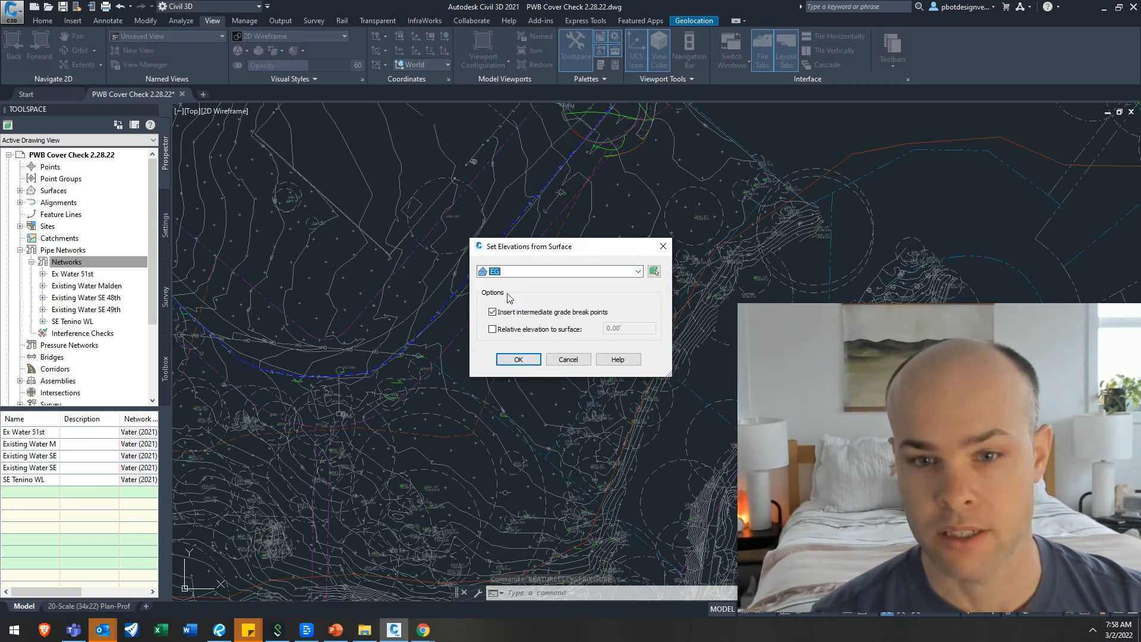
click(517, 359)
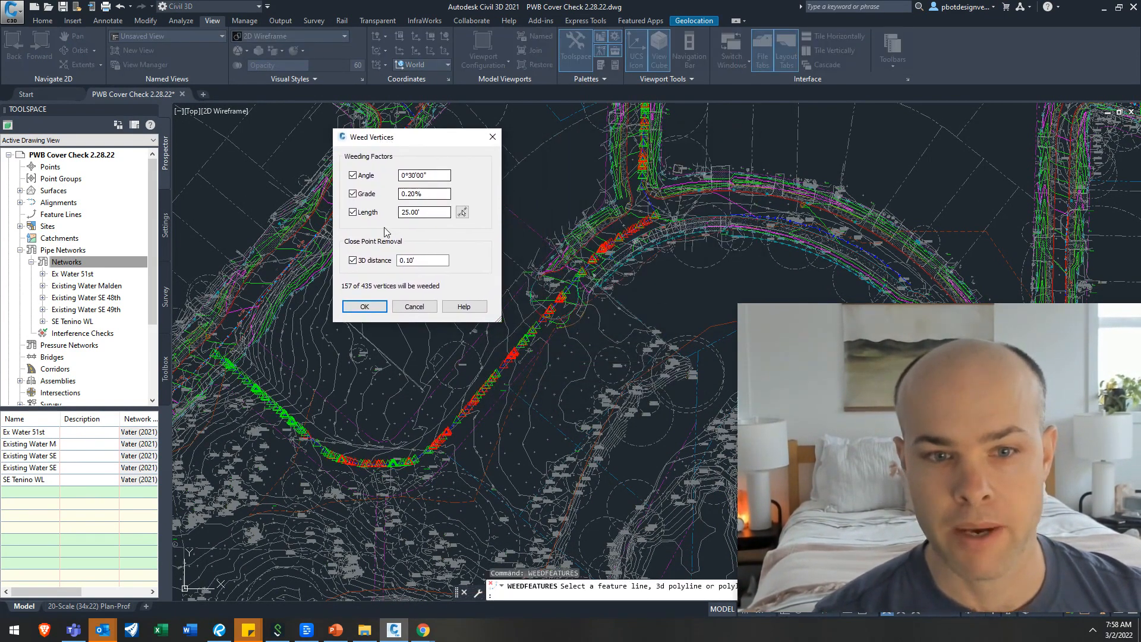
Weed the 3D polyline's vertices using only angle and length, dropping grade and 3D distance.
click(353, 193)
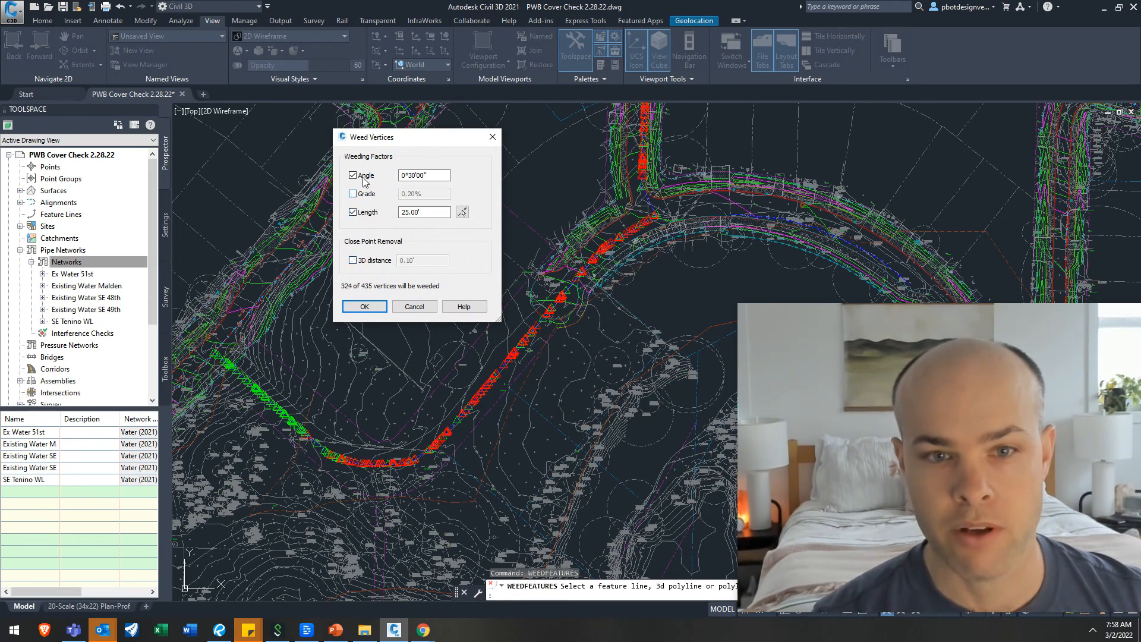
click(364, 306)
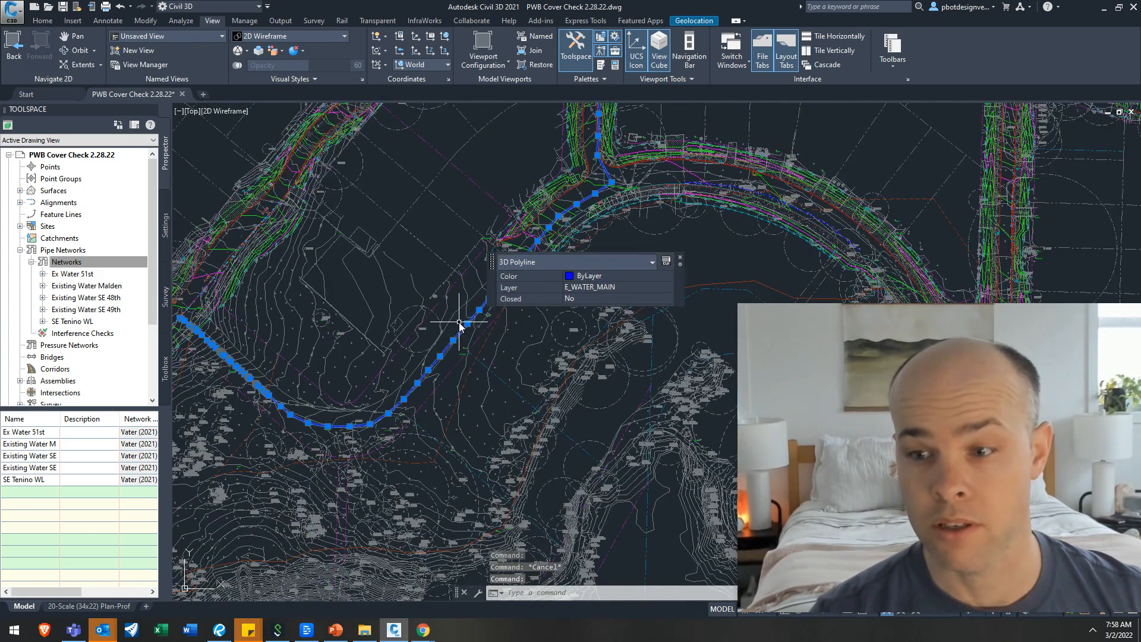
mouse_move(460, 323)
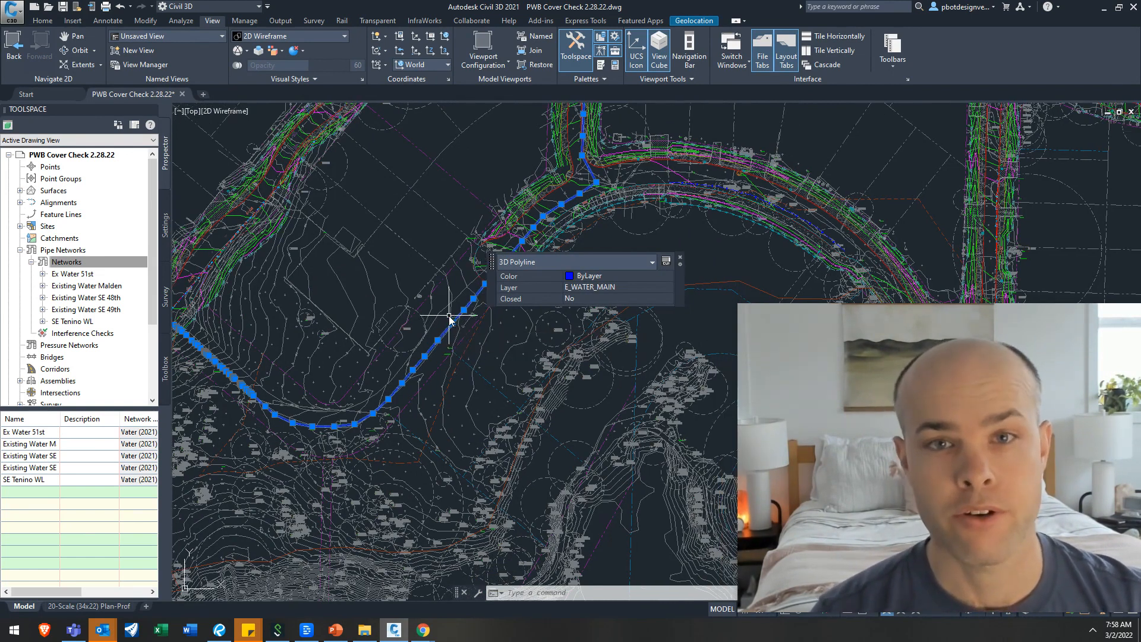
mouse_move(452, 316)
text(MOVE)
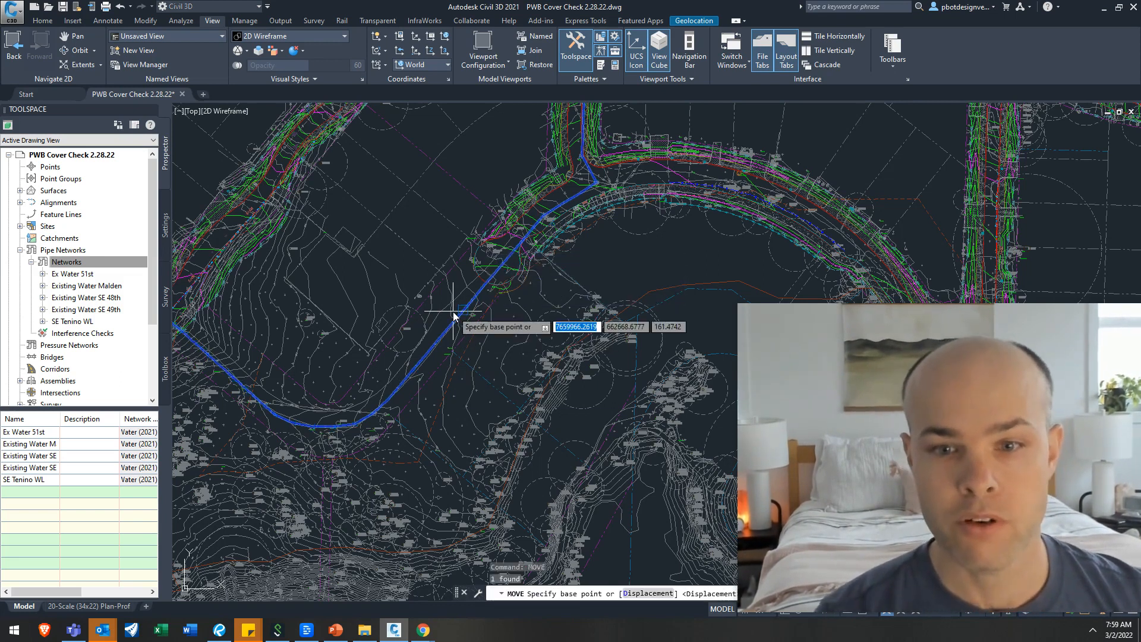
Move the 3D polyline by displacement 3.15 downward in elevation to pipe depth.
text(d)
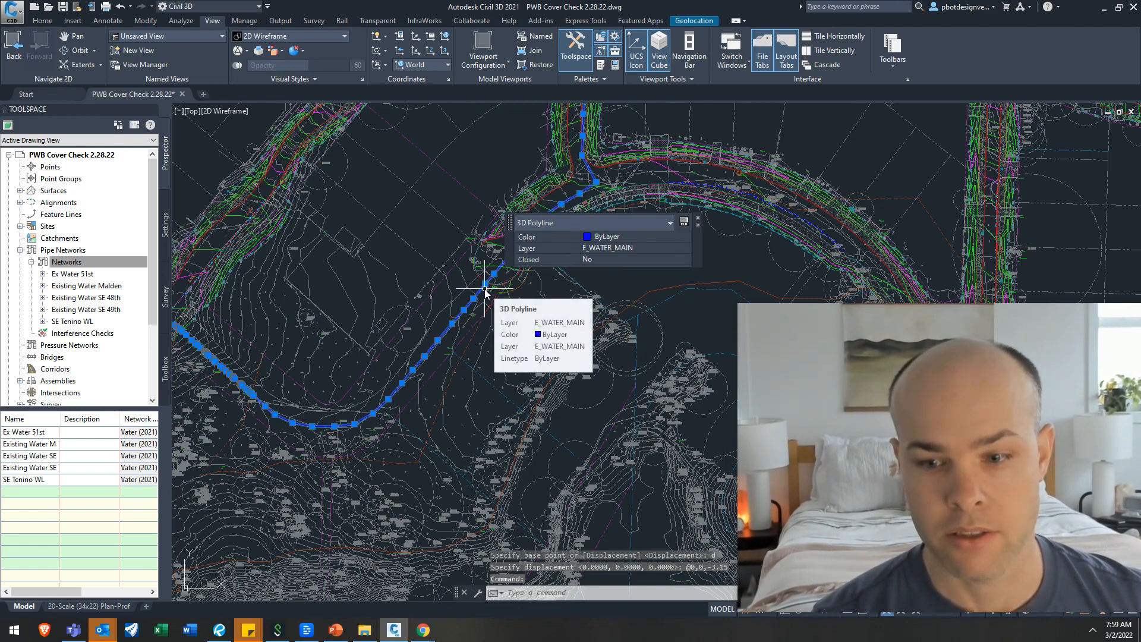
mouse_move(485, 292)
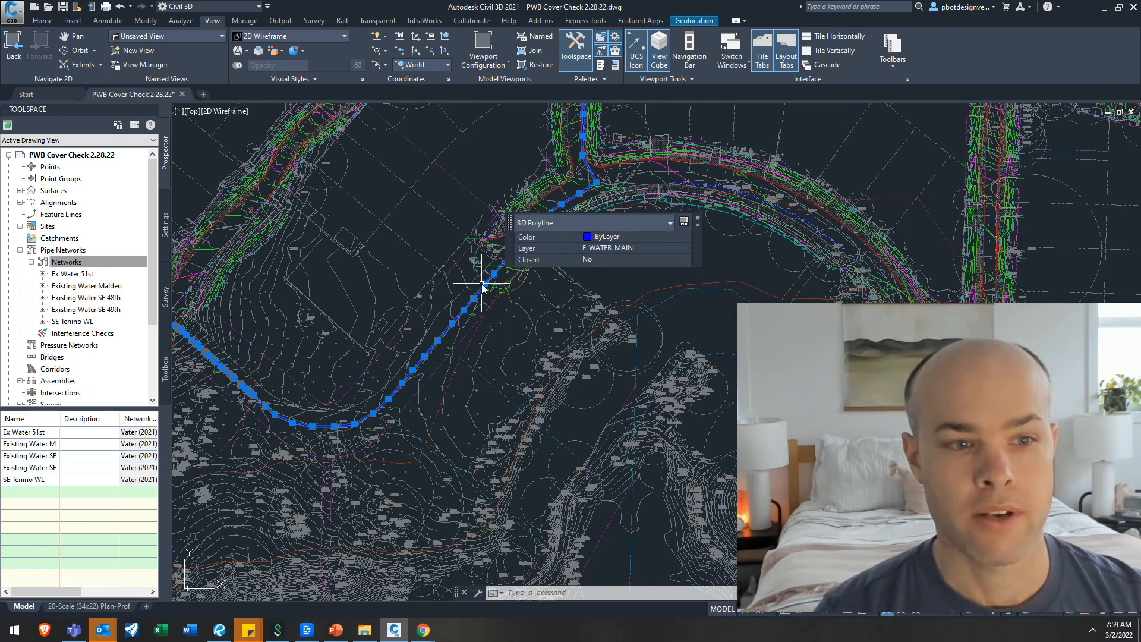
Create a pipe network from the polyline named EX Water Example and assign its parts list.
right_click(66, 262)
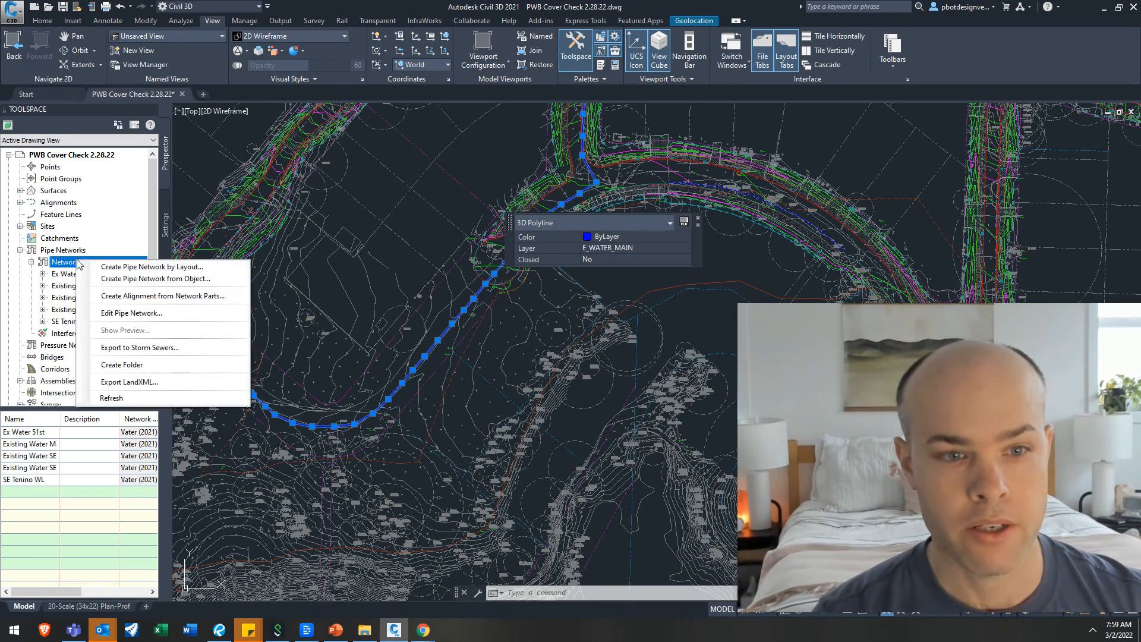
click(155, 278)
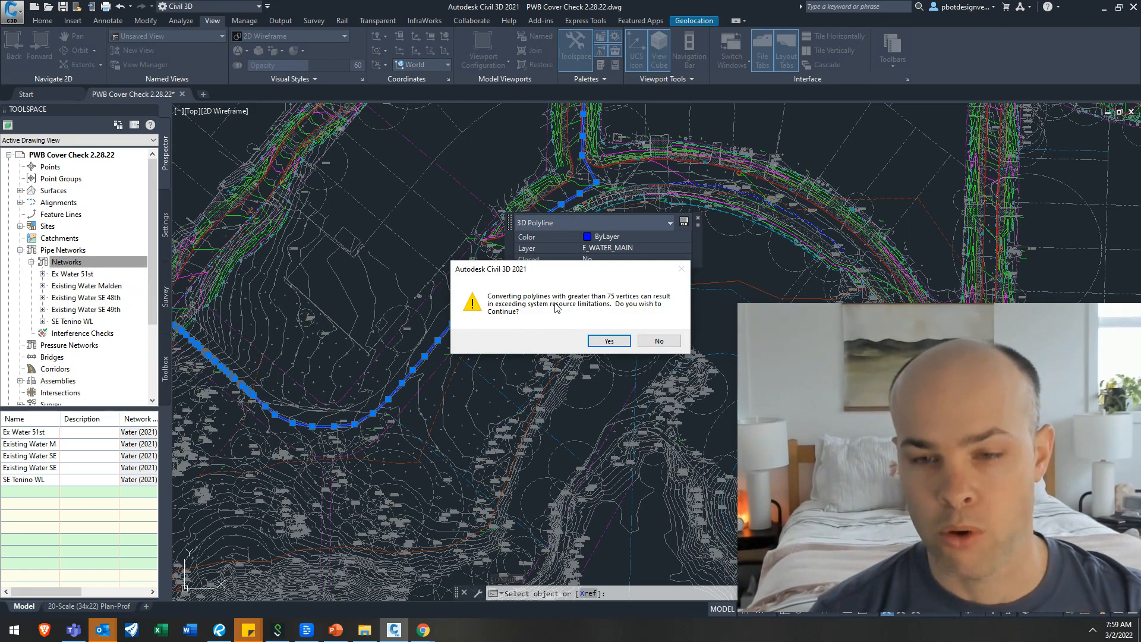
mouse_move(608, 341)
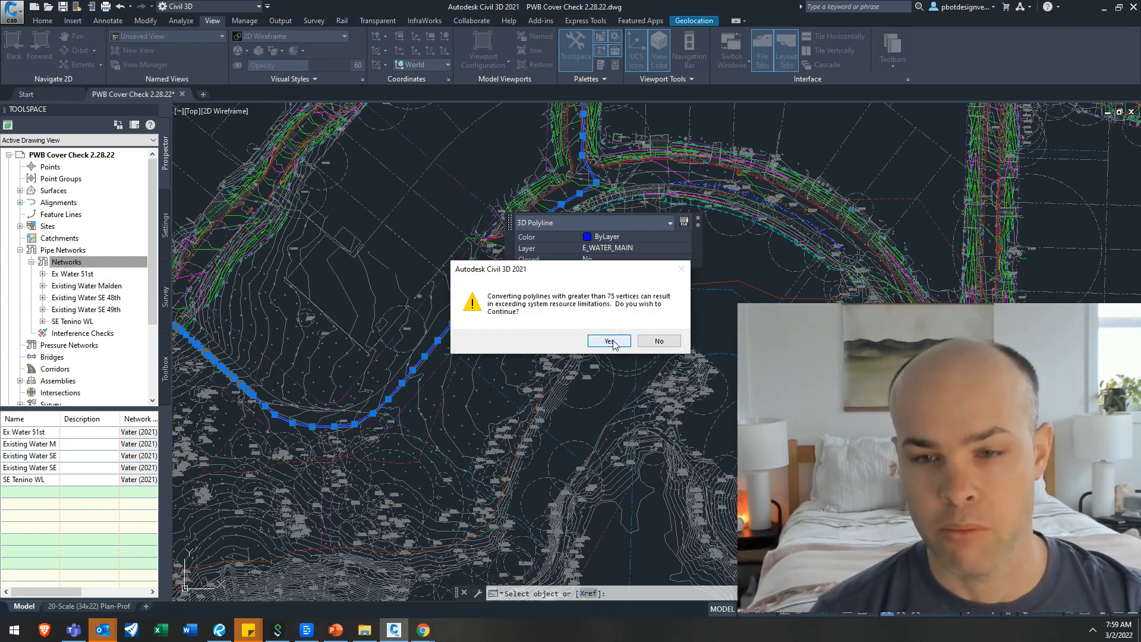
click(608, 341)
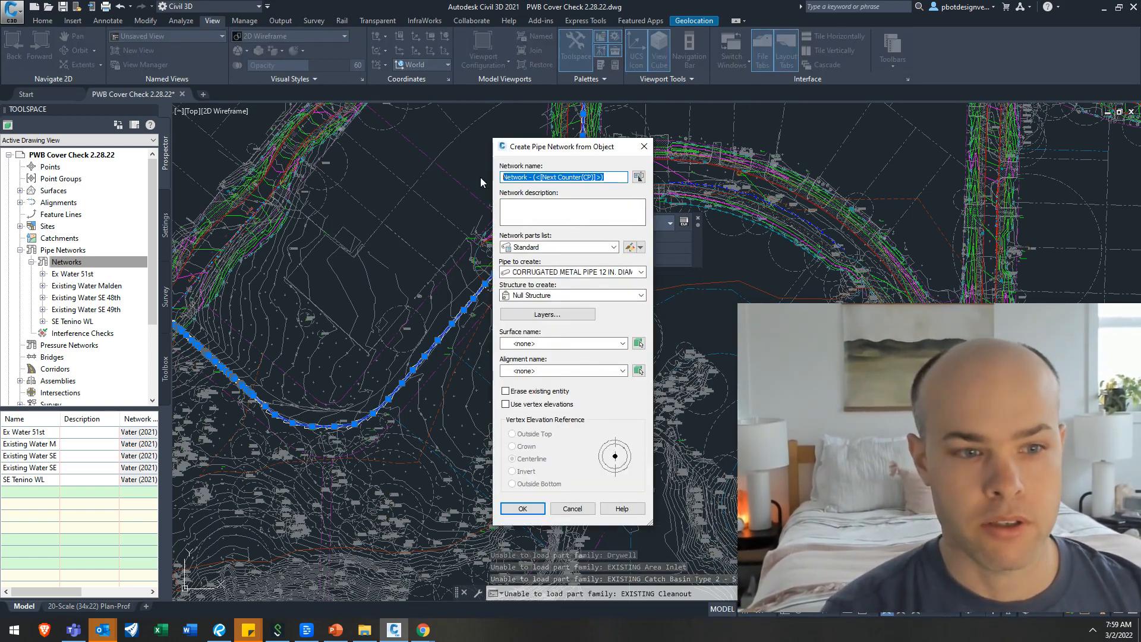
text(EX Water E)
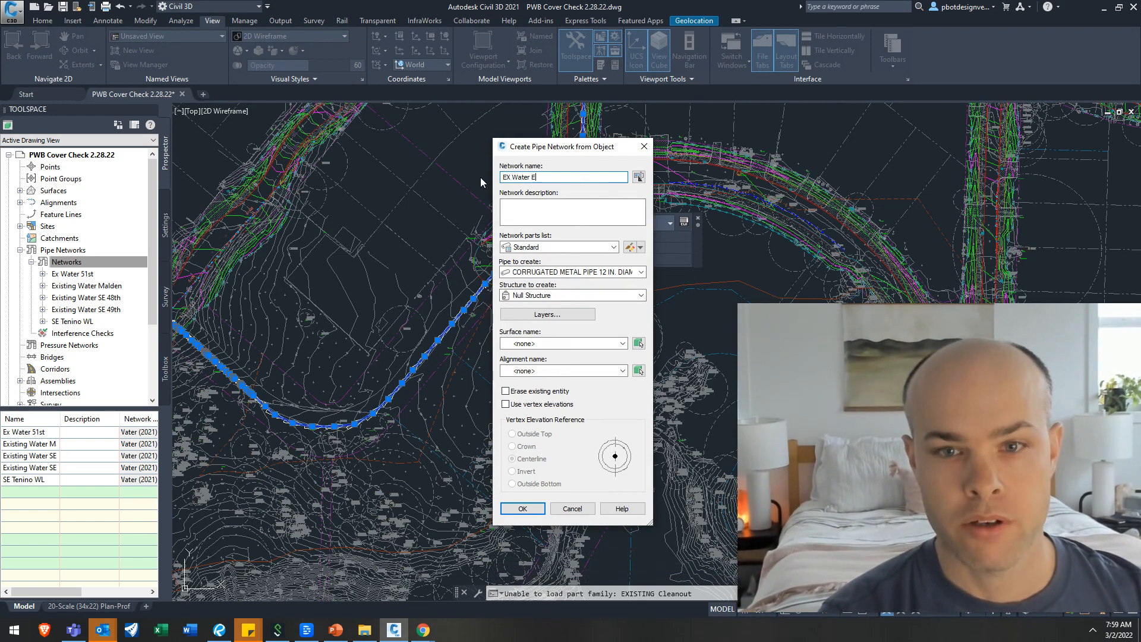
click(613, 248)
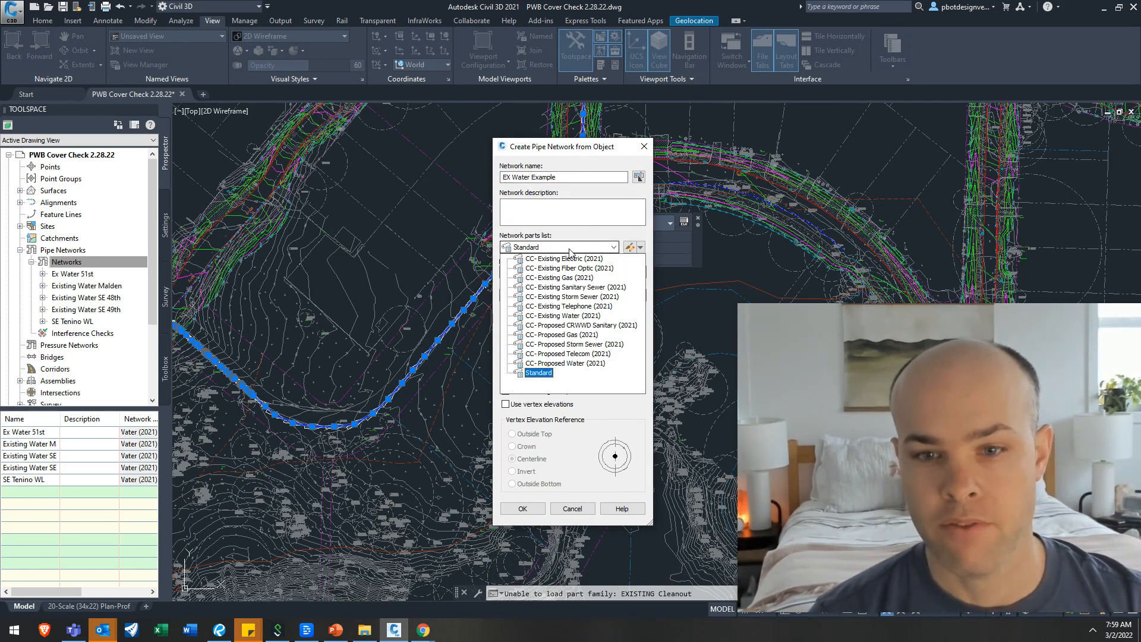
click(569, 315)
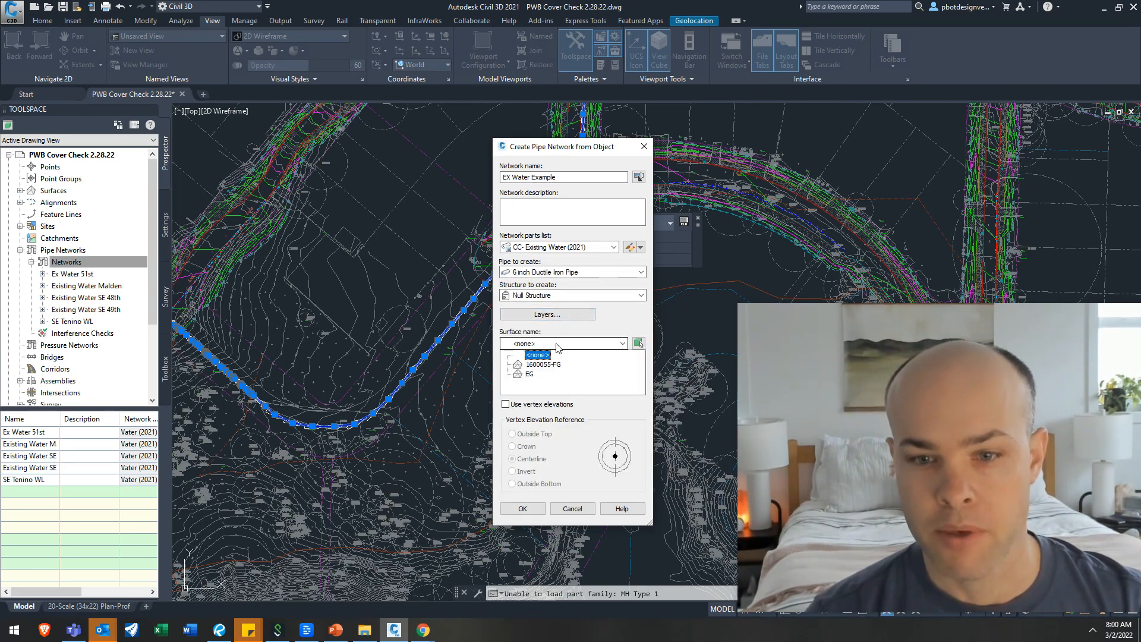
Reference the EG surface, use vertex elevations at the pipe's Outside Top, and create the network.
click(530, 373)
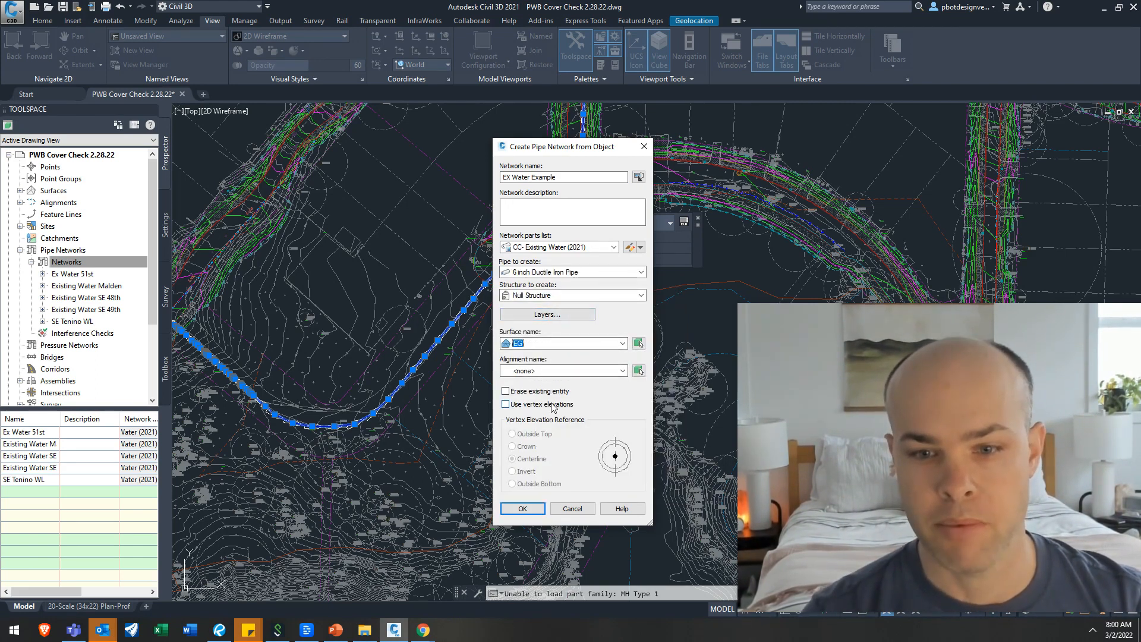
click(506, 404)
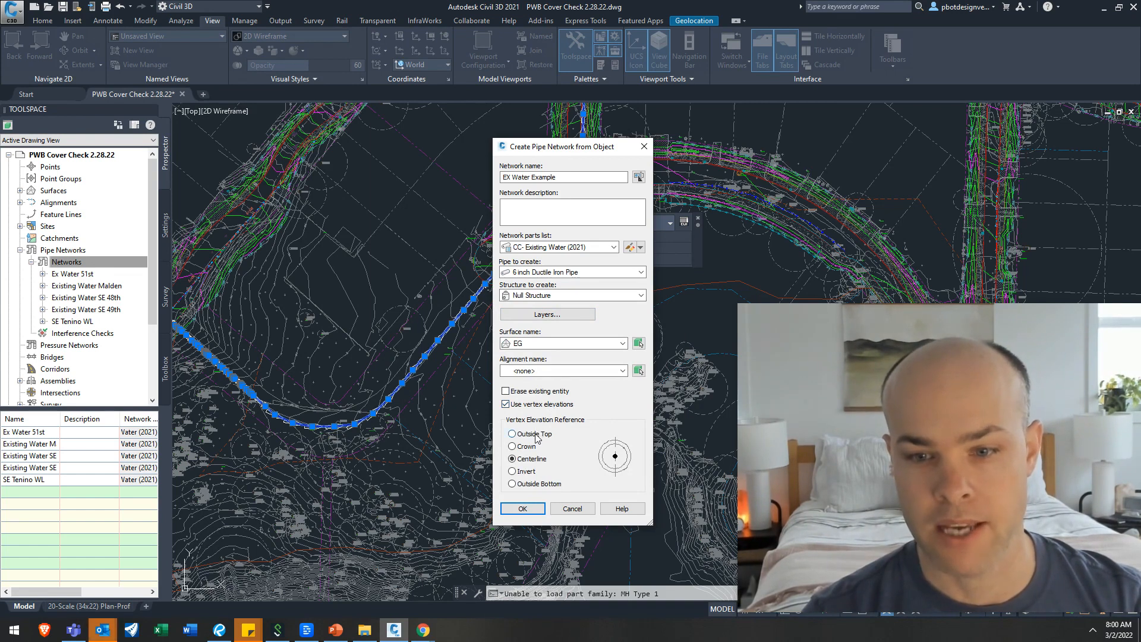
click(513, 432)
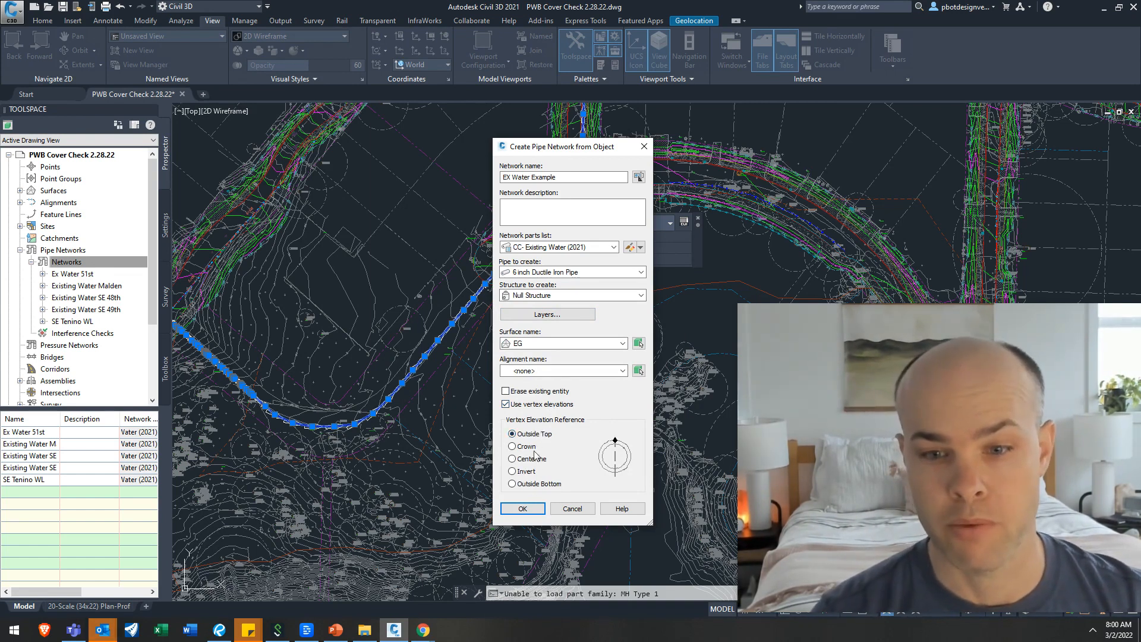
click(523, 507)
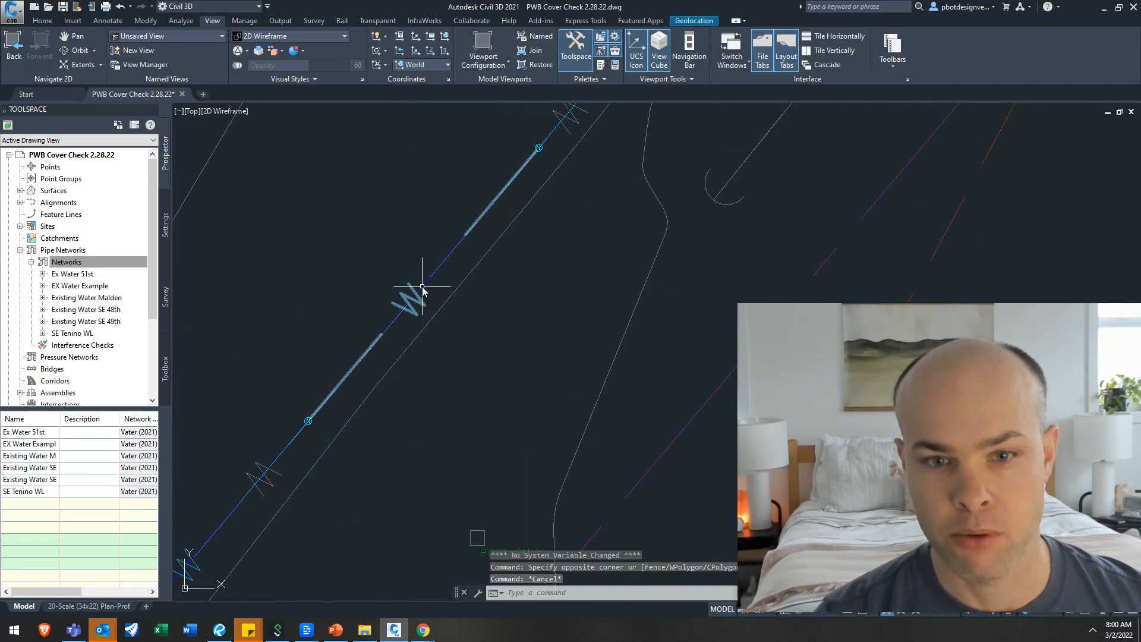
mouse_move(414, 297)
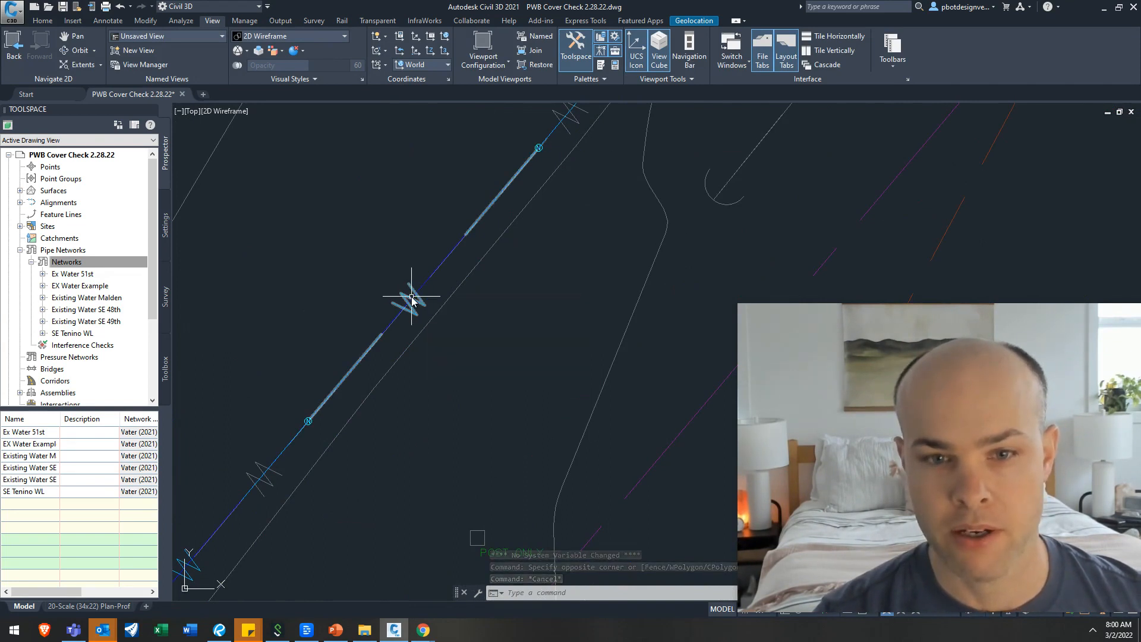
click(411, 298)
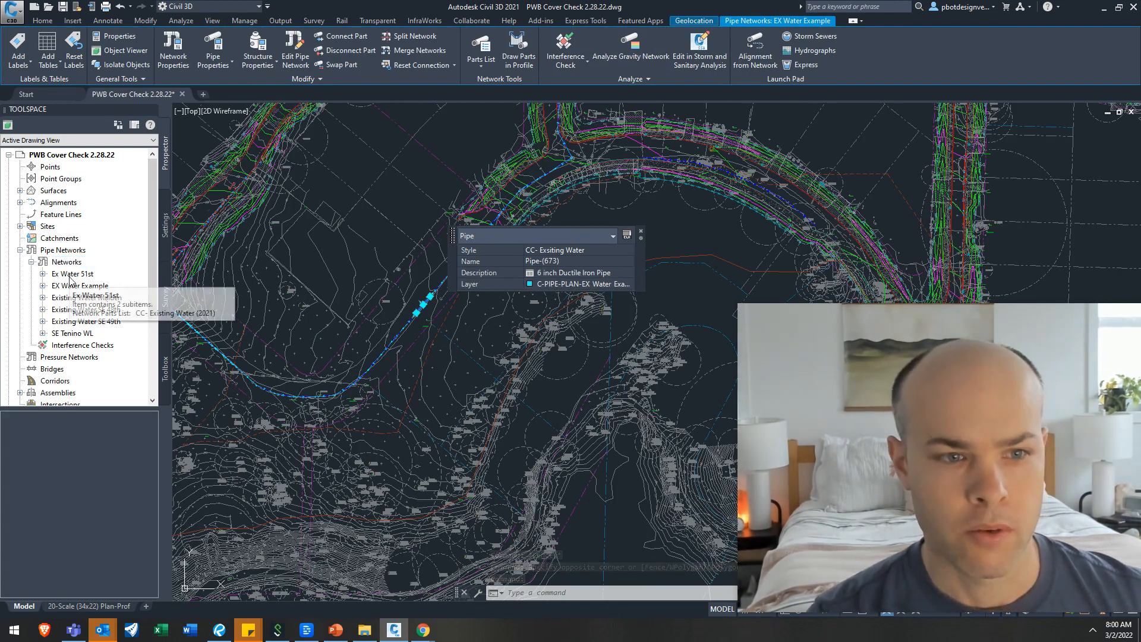
click(79, 285)
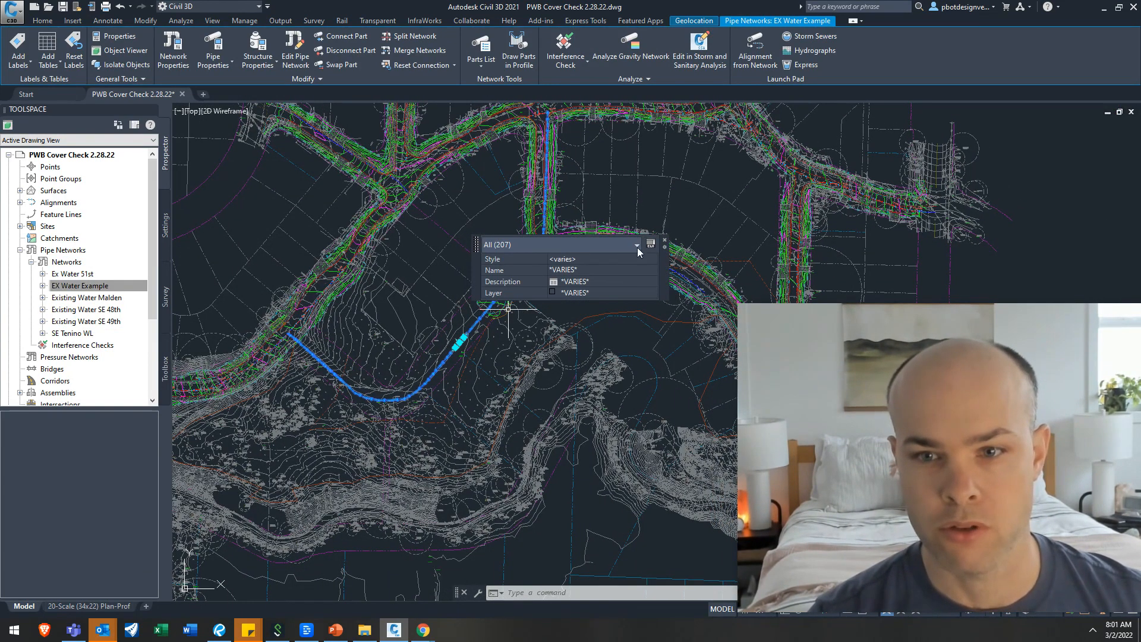
click(212, 20)
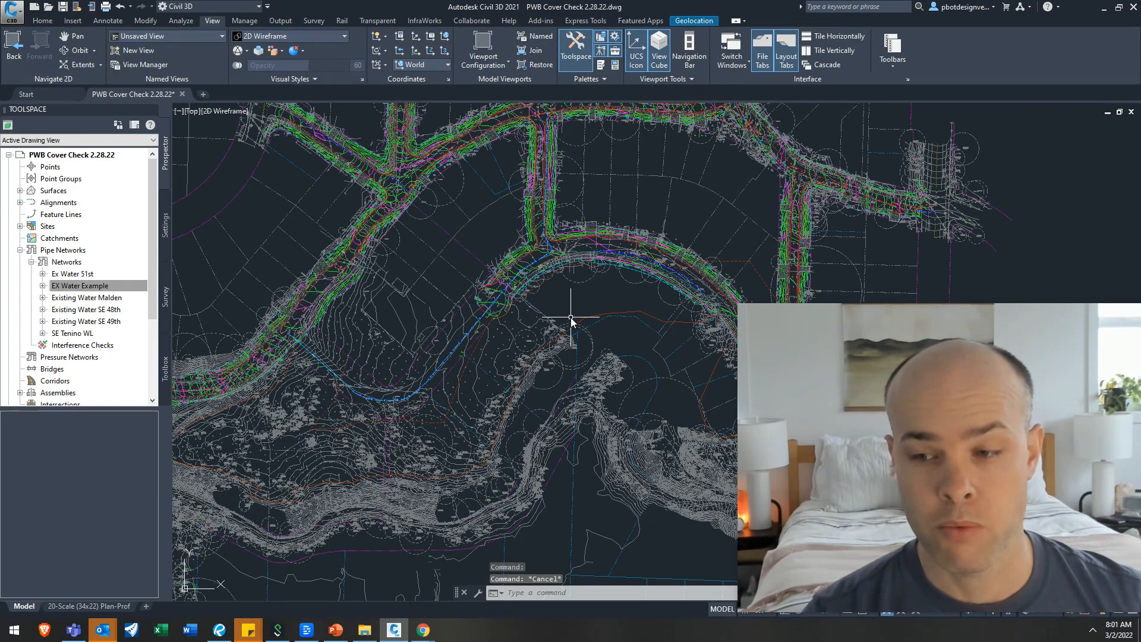
mouse_move(622, 122)
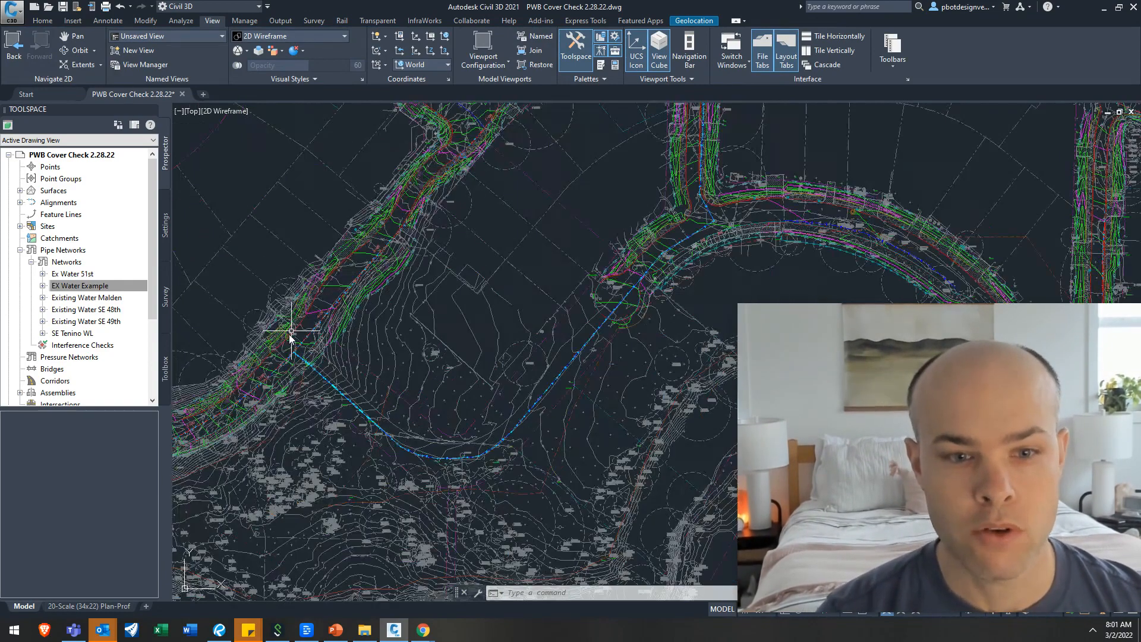
scroll(up, 3)
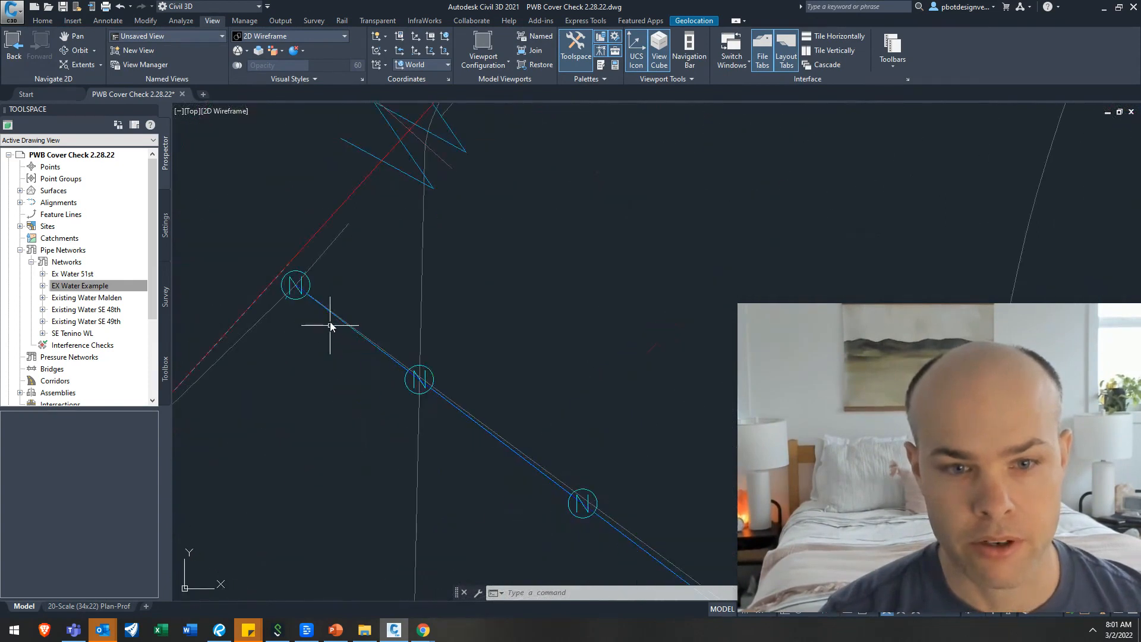
Select an EX Water Example structure and start Alignment from Network.
click(295, 284)
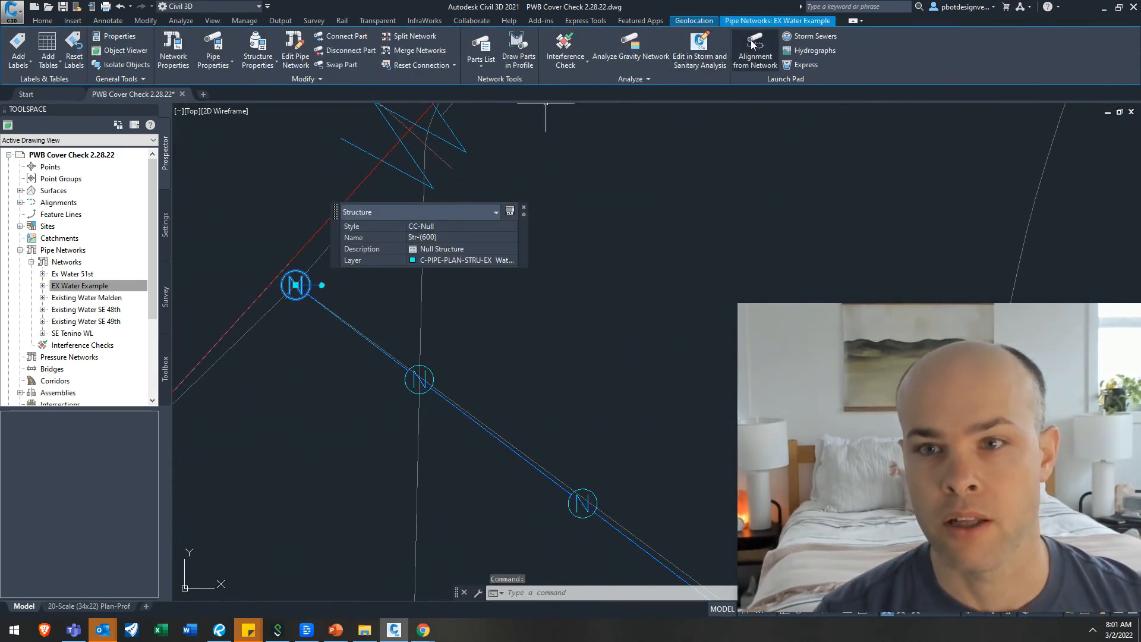
click(212, 20)
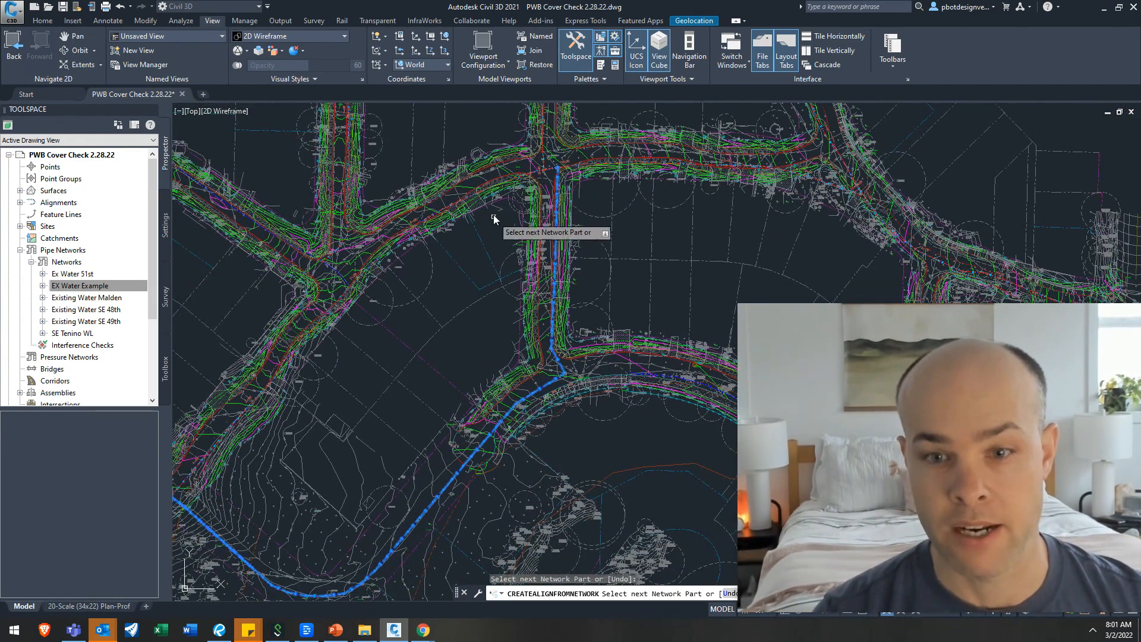
mouse_move(499, 213)
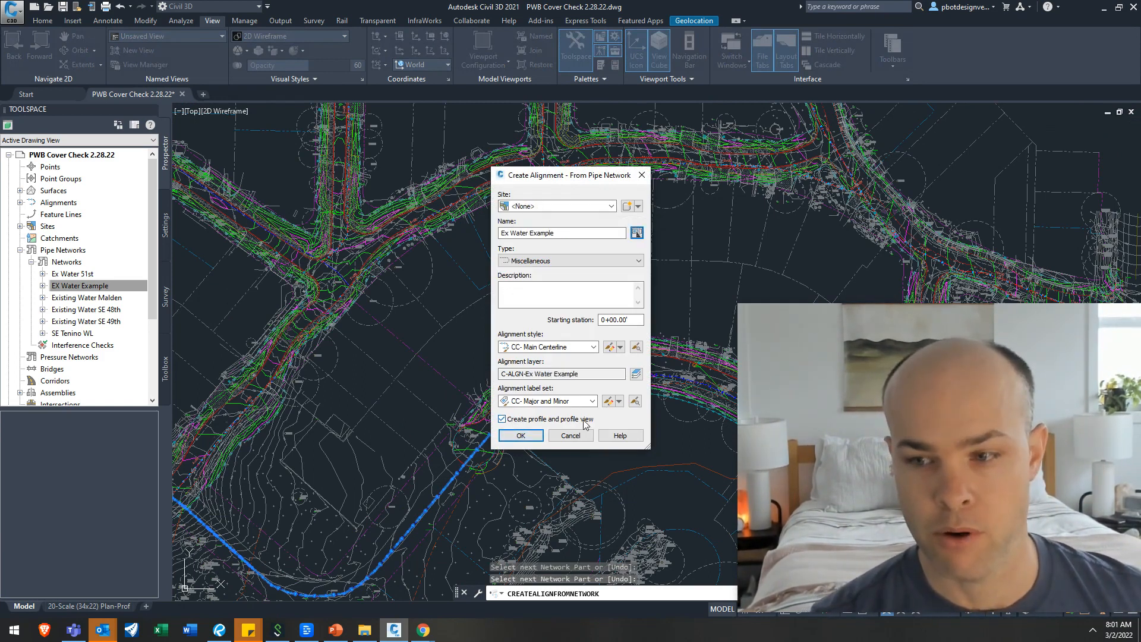
Accept the alignment, sample 1600055-FG and EG surface profiles, and draw them in a profile view.
click(519, 435)
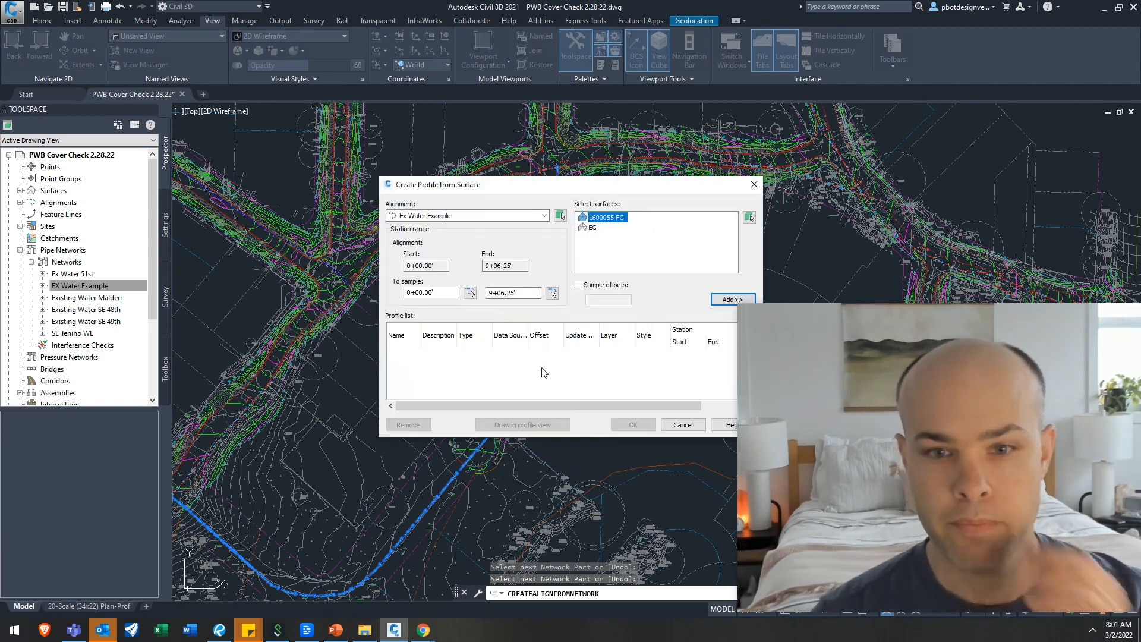
click(733, 300)
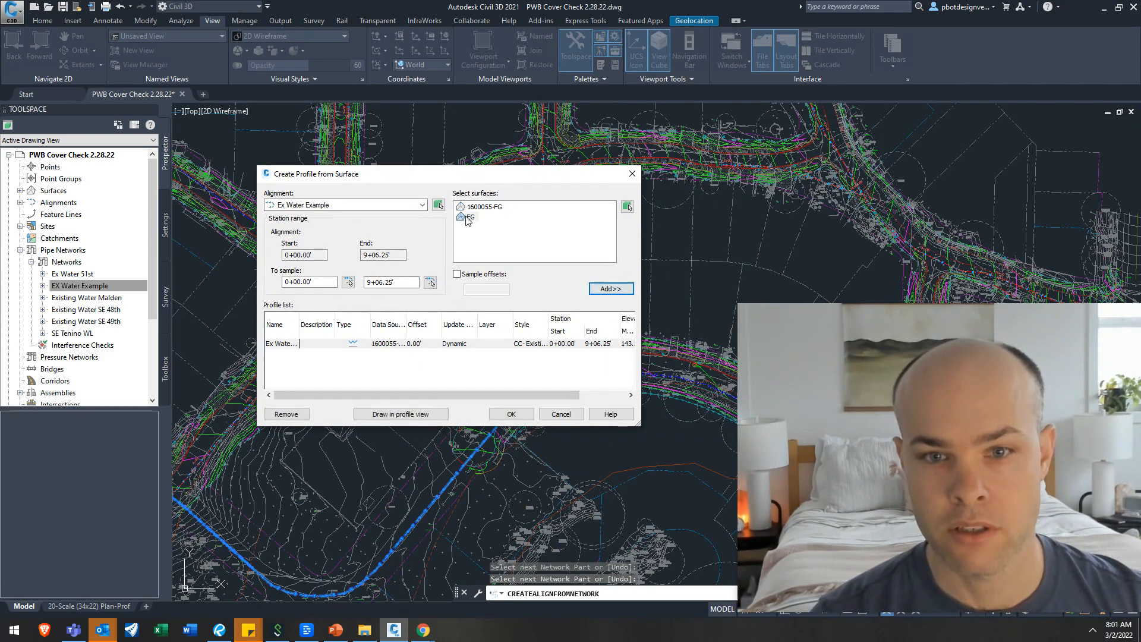
click(610, 287)
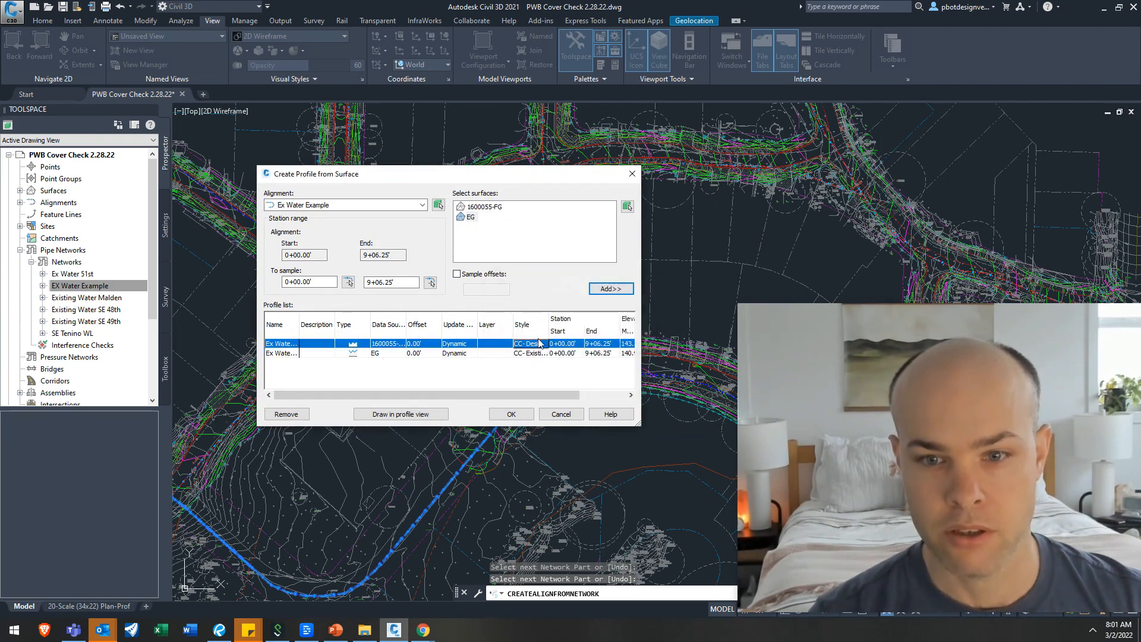
click(399, 414)
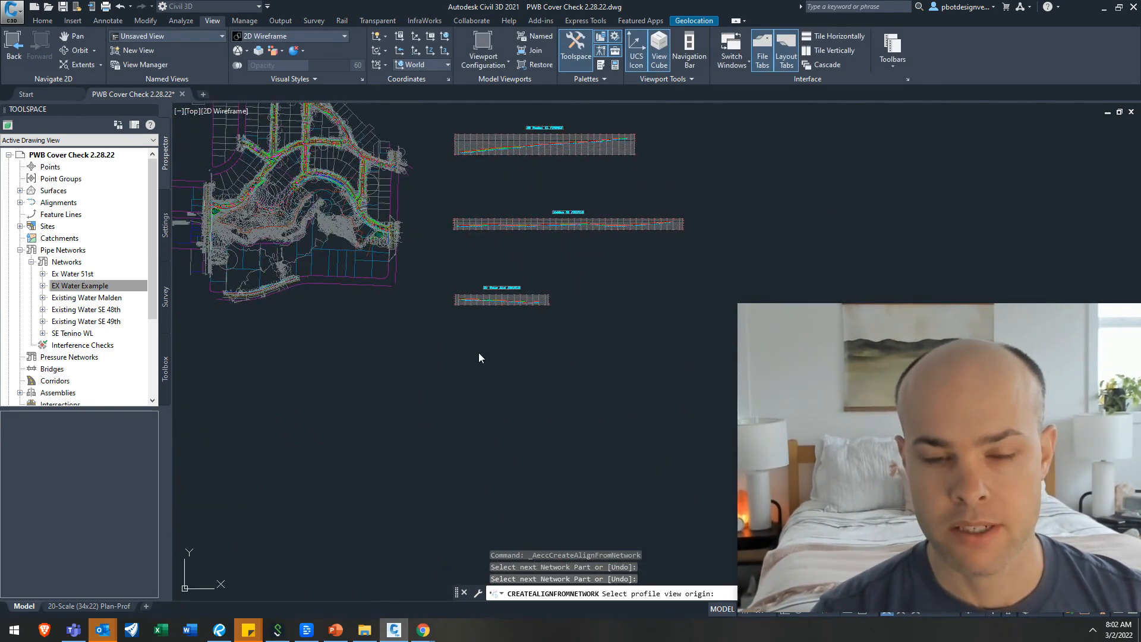
Place the Ex Water Example profile view in empty space and bring up the Viewport Configuration list.
click(511, 303)
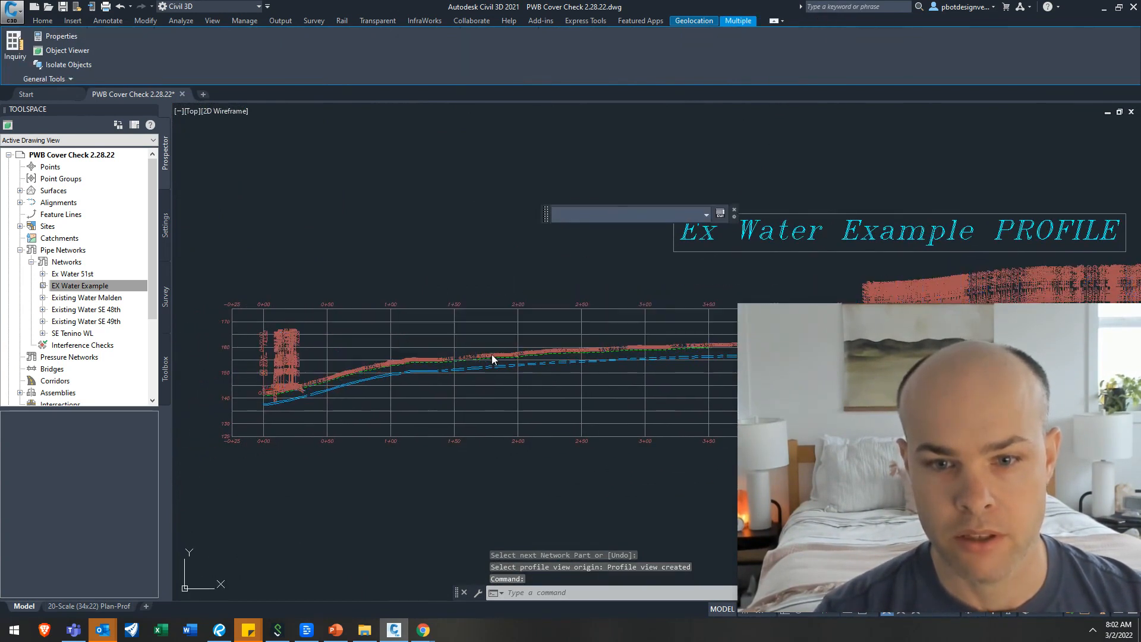
click(211, 20)
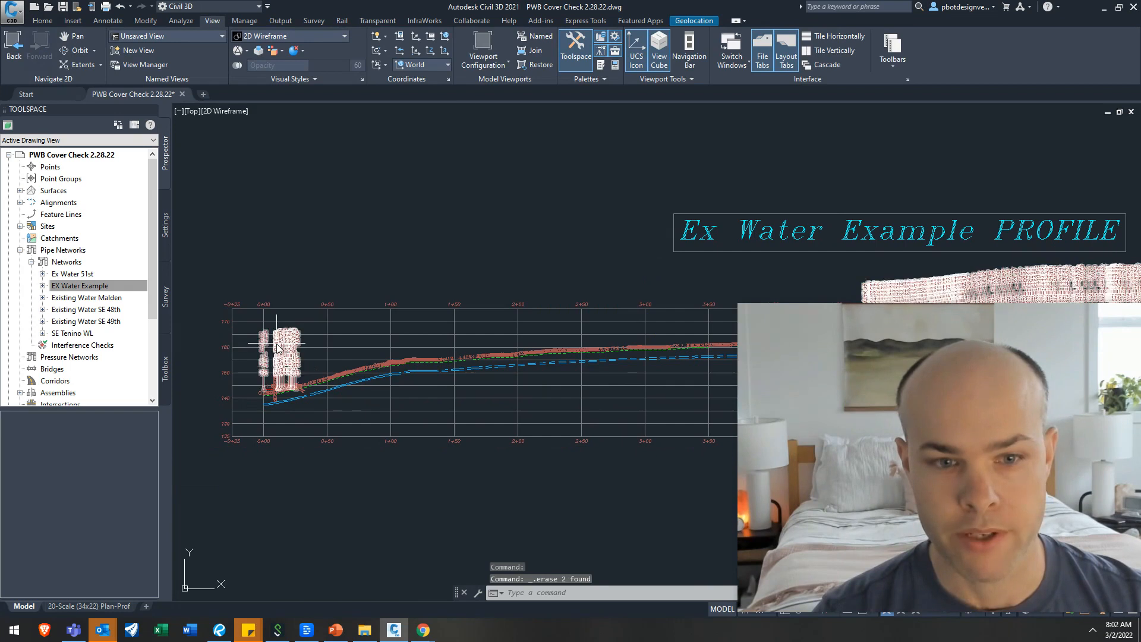
click(482, 51)
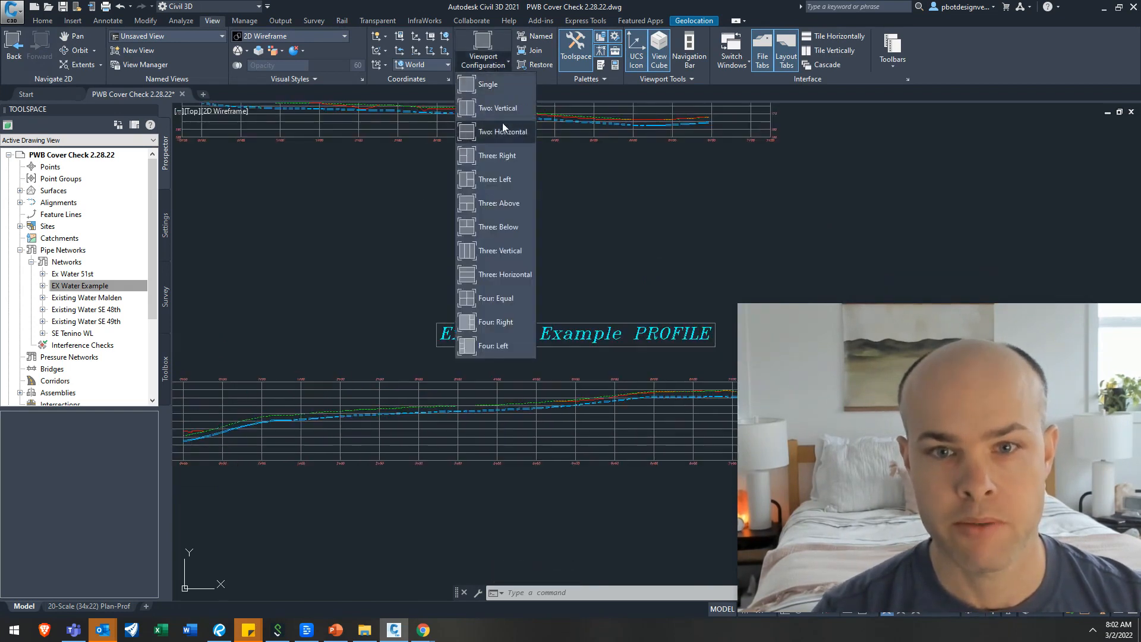
Split the drawing into Two: Horizontal viewports and activate the lower one for the profile.
click(502, 132)
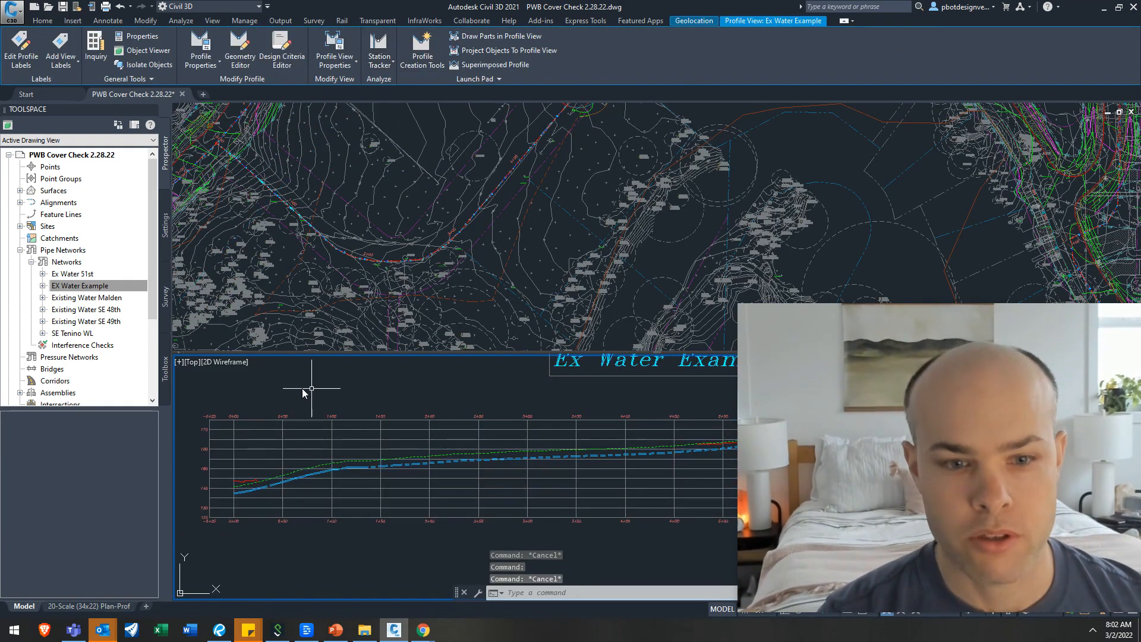
click(212, 20)
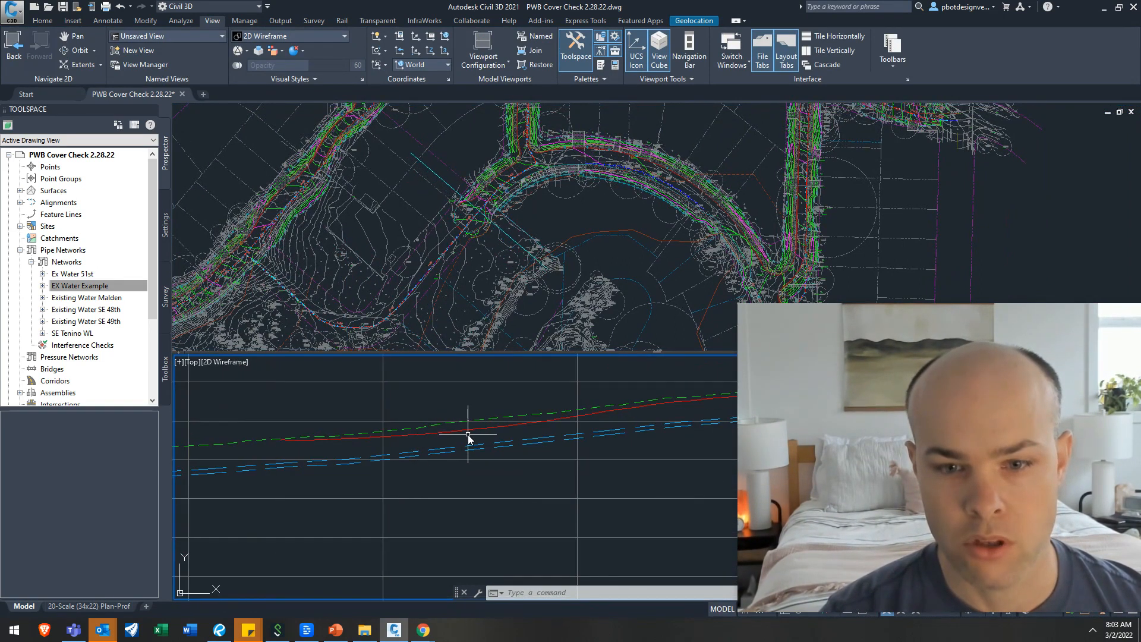
mouse_move(472, 432)
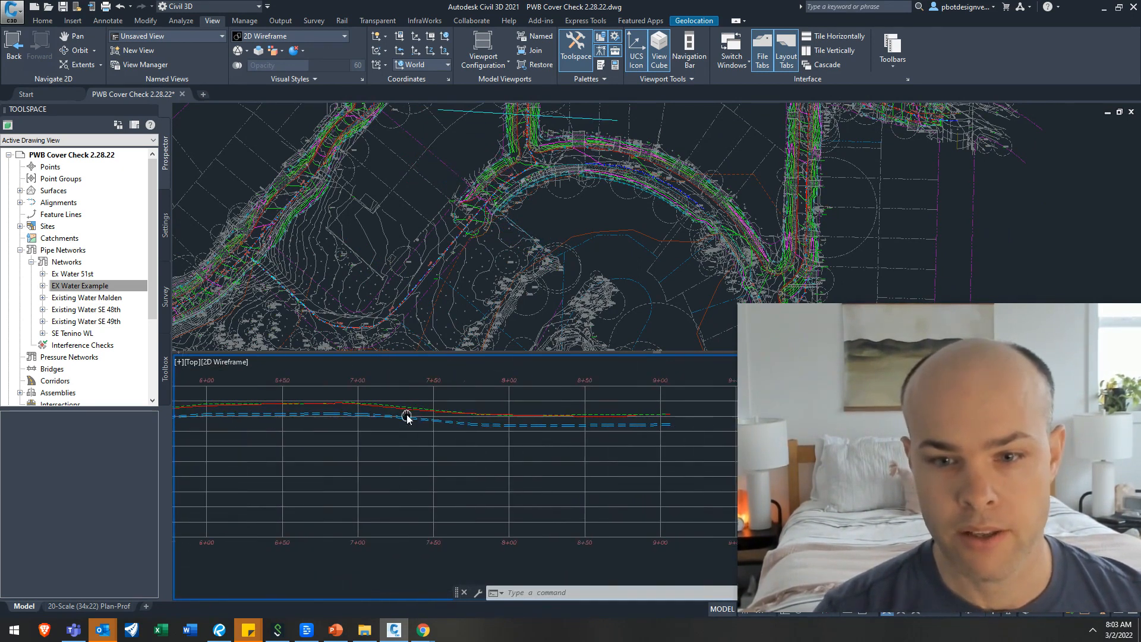
mouse_move(558, 407)
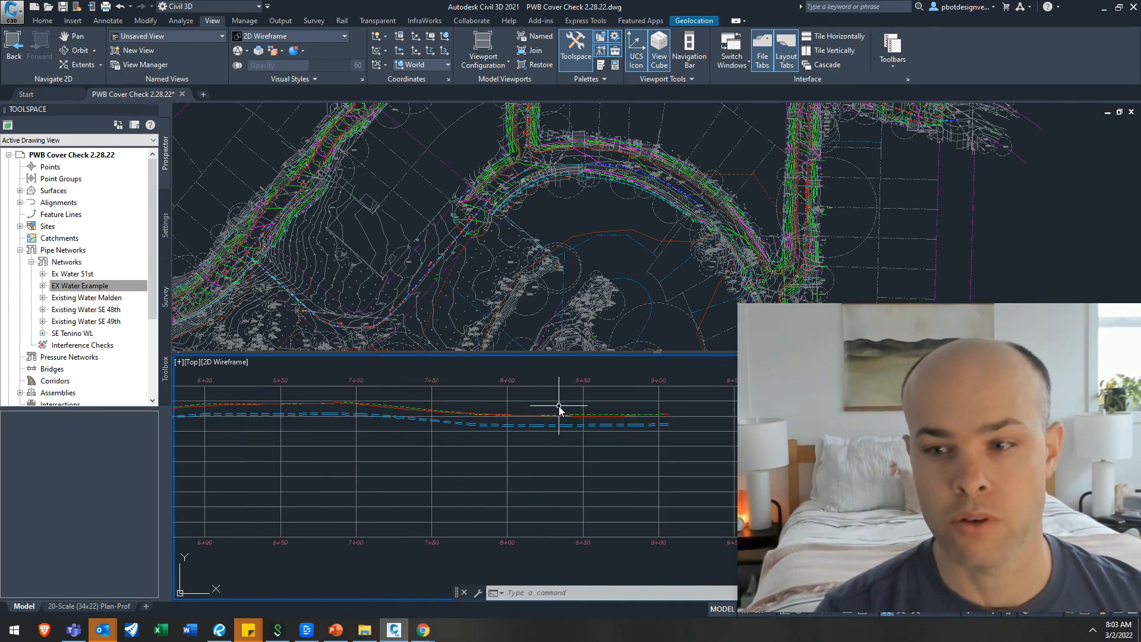
mouse_move(559, 406)
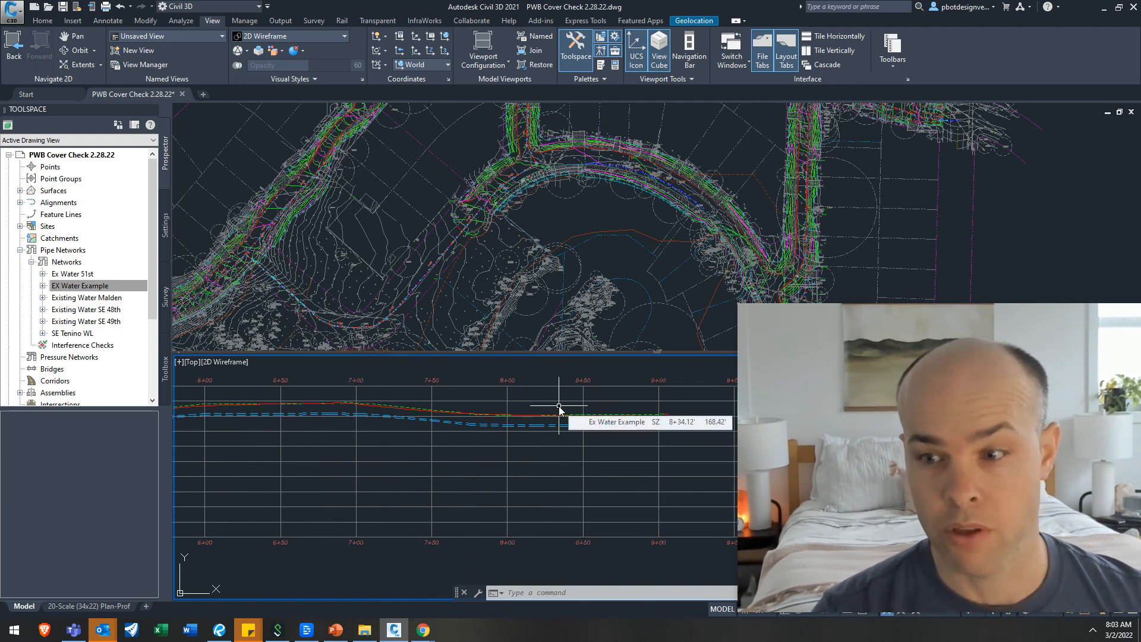